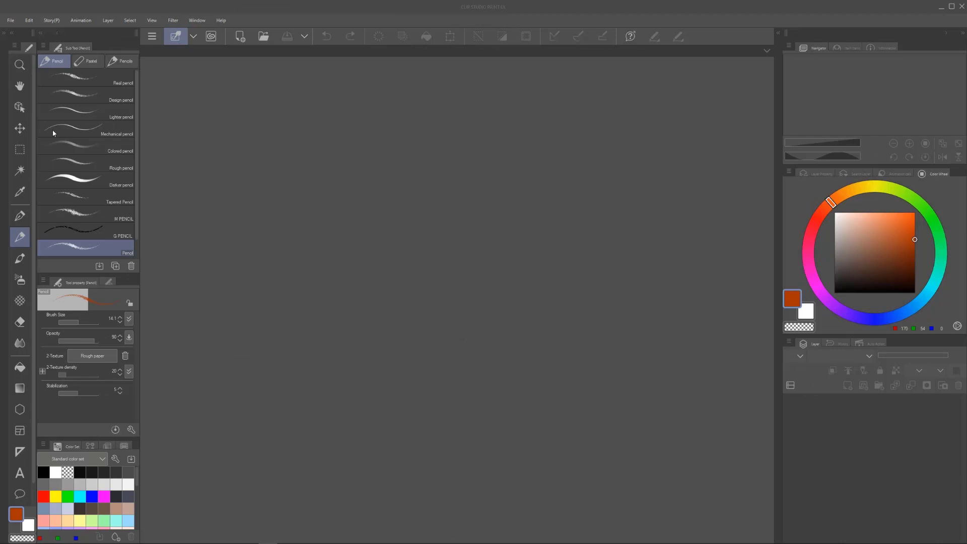
mouse_move(7, 35)
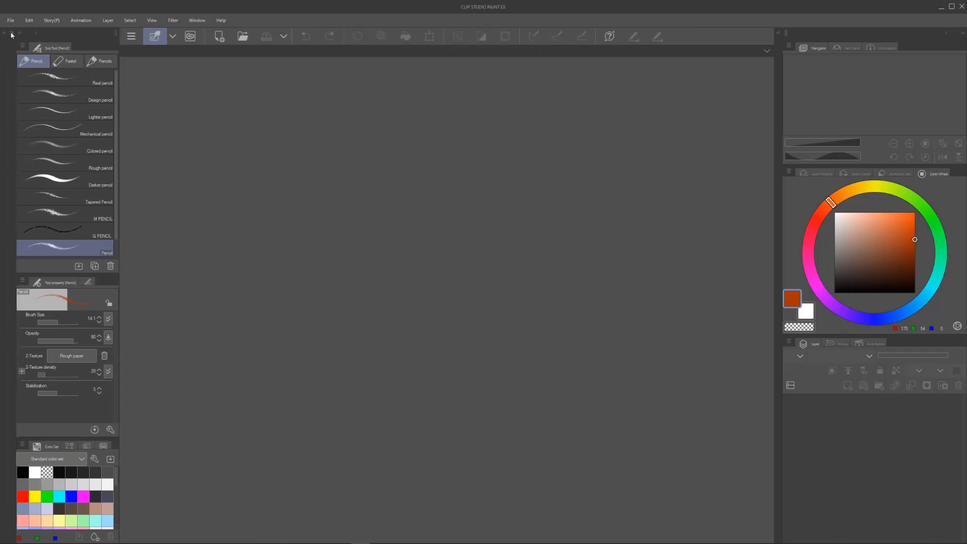
Expand the left dock to show the Sub View palette with the blue figure sketch.
left_click(3, 33)
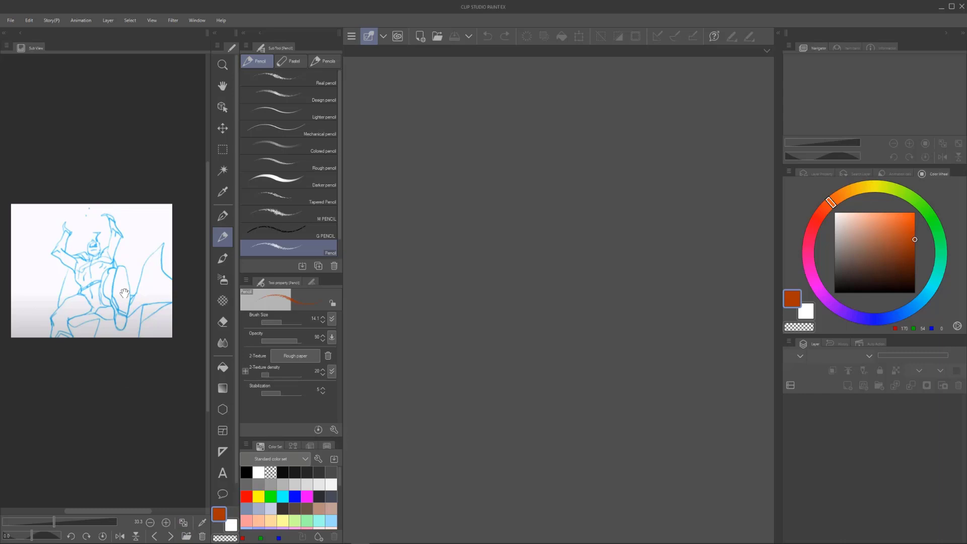
mouse_move(154, 378)
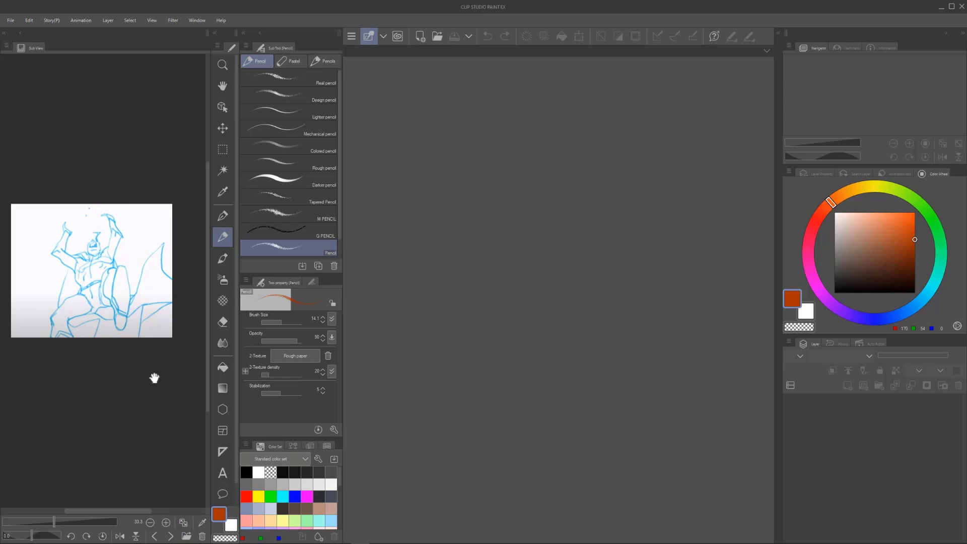
mouse_move(194, 291)
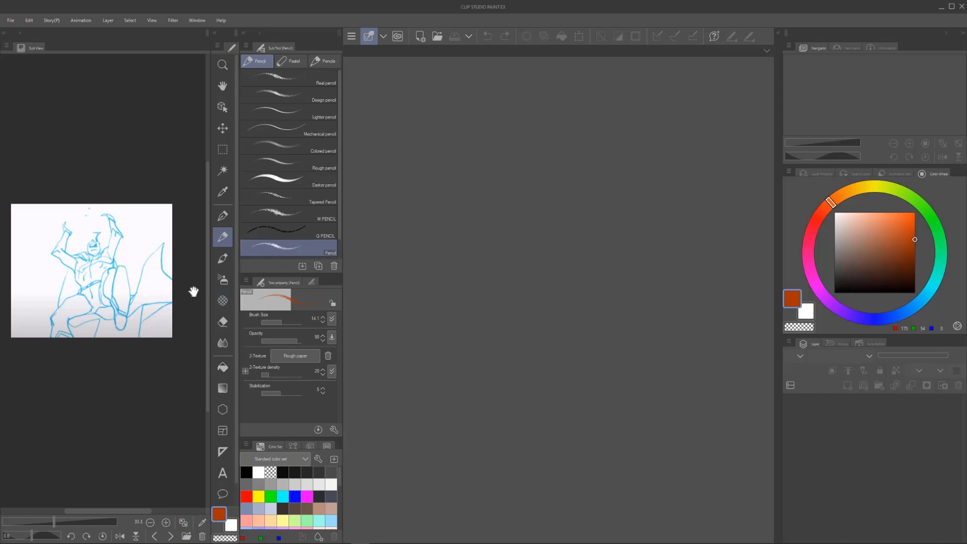
mouse_move(187, 539)
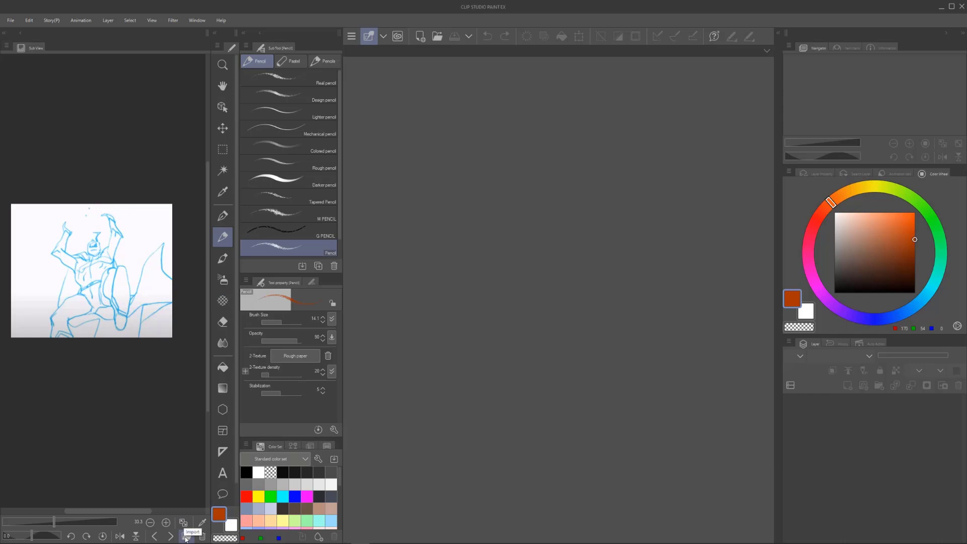
mouse_move(36, 53)
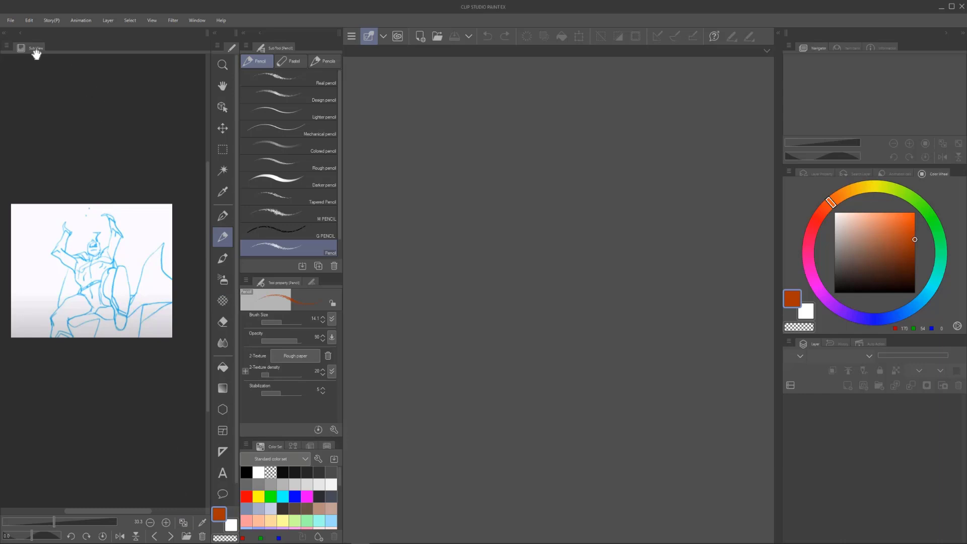
mouse_move(6, 36)
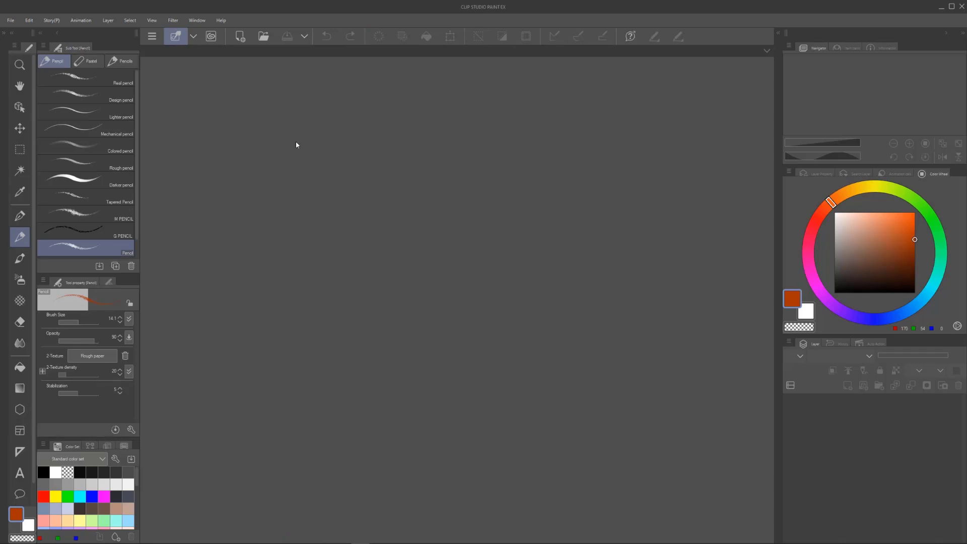
Create a 2K 2560 × 1440 moving illustration canvas with eight cels.
left_click(125, 61)
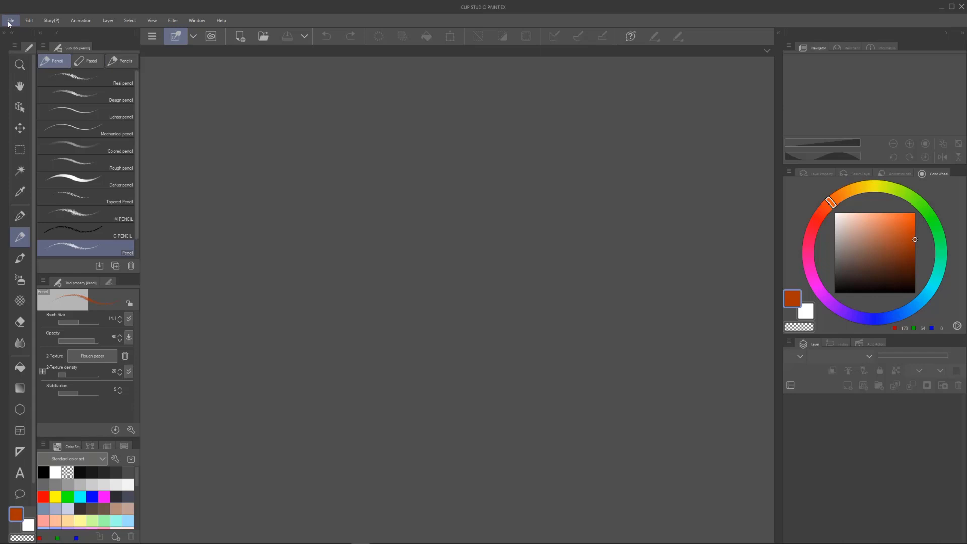
left_click(10, 20)
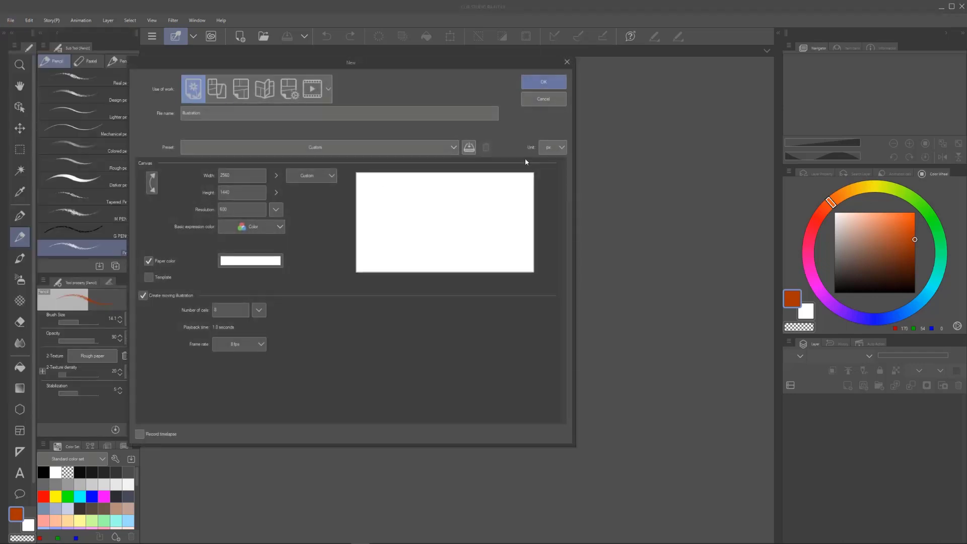
left_click(453, 147)
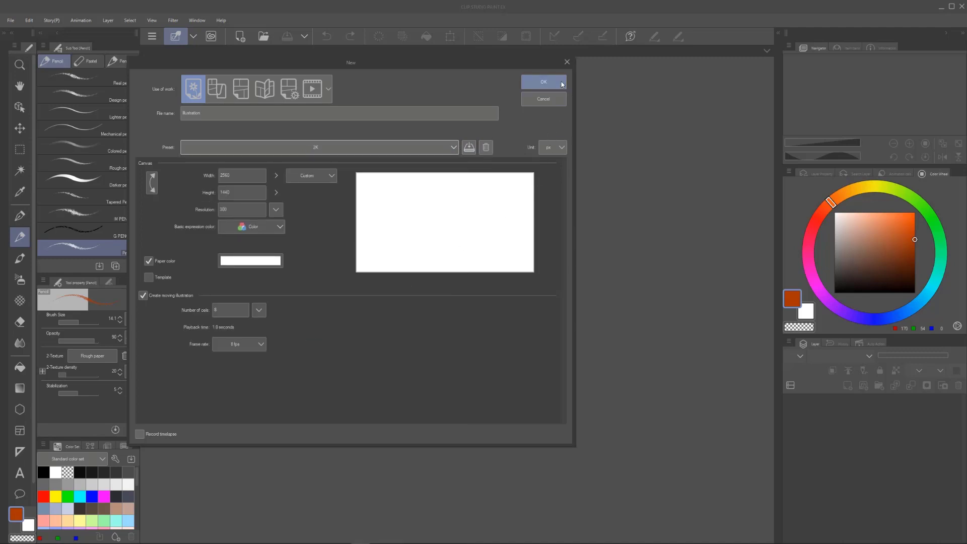
left_click(543, 81)
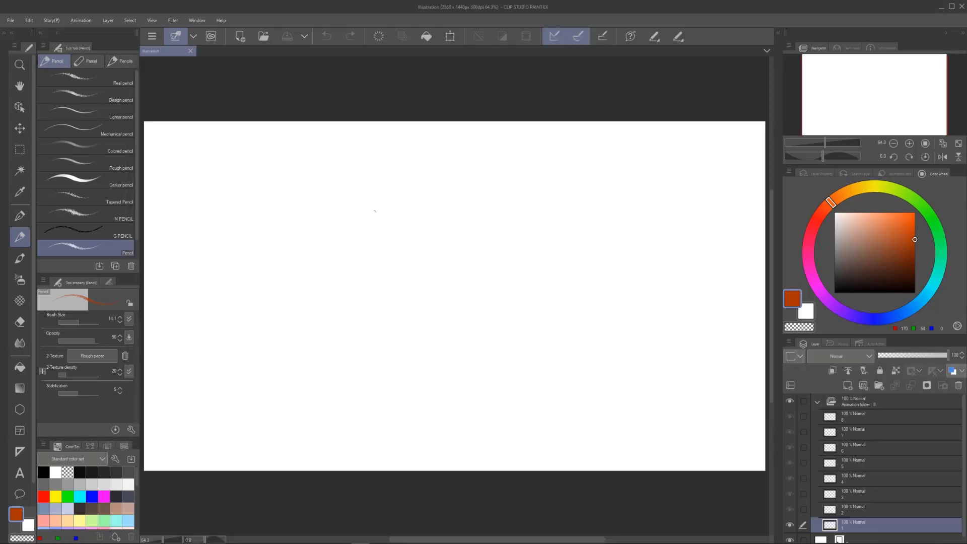
Open another New canvas dialog with the 2K moving illustration preset.
left_click(86, 218)
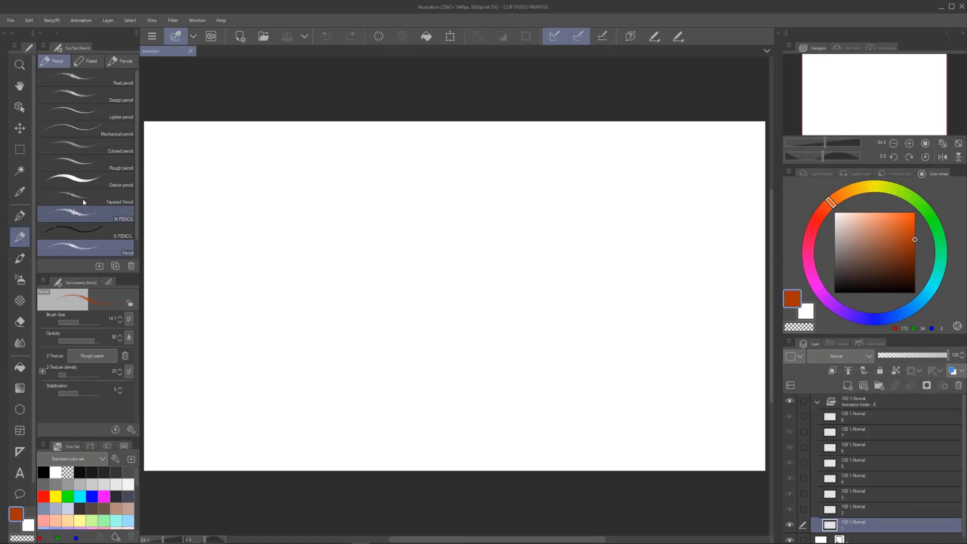
left_click(10, 20)
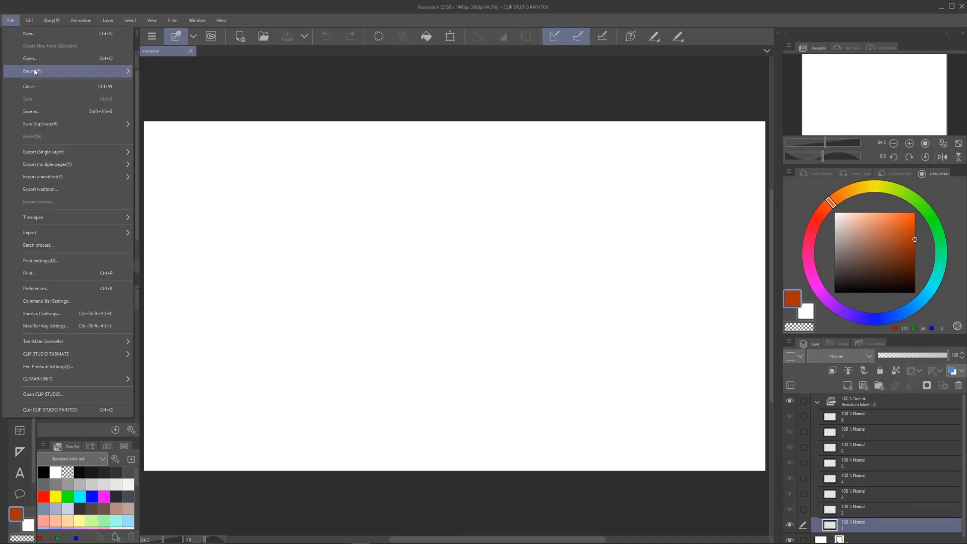
left_click(29, 33)
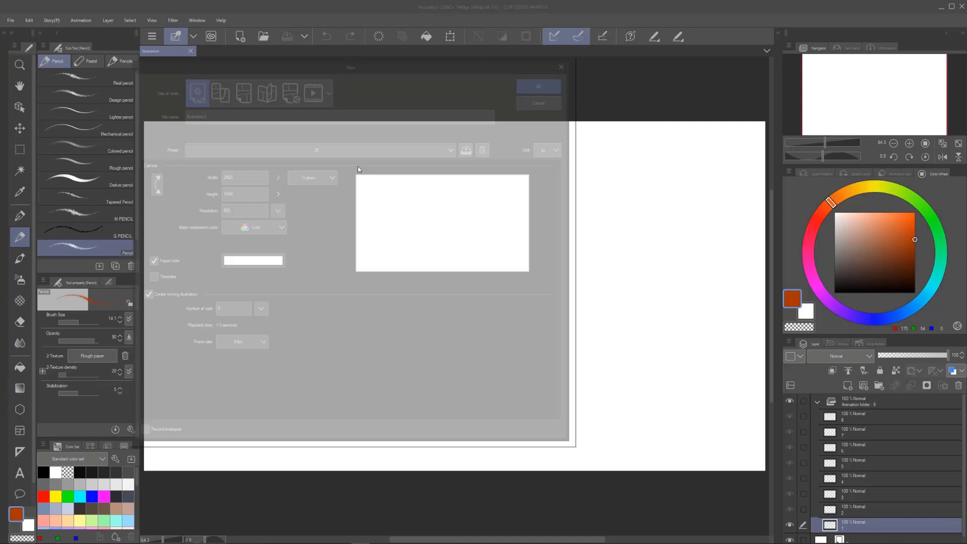
left_click(453, 146)
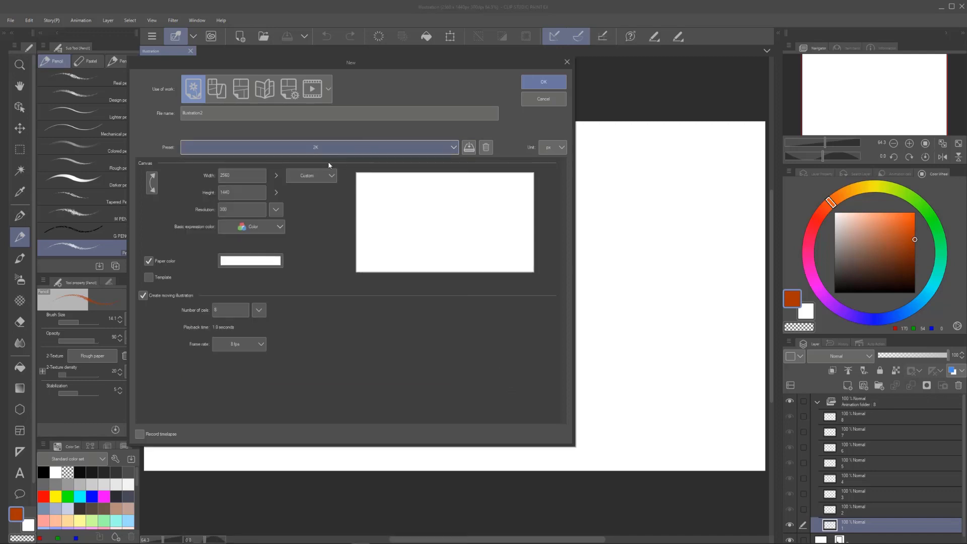
Set the custom canvas size to 5120 × 2880 pixels.
left_click(241, 176)
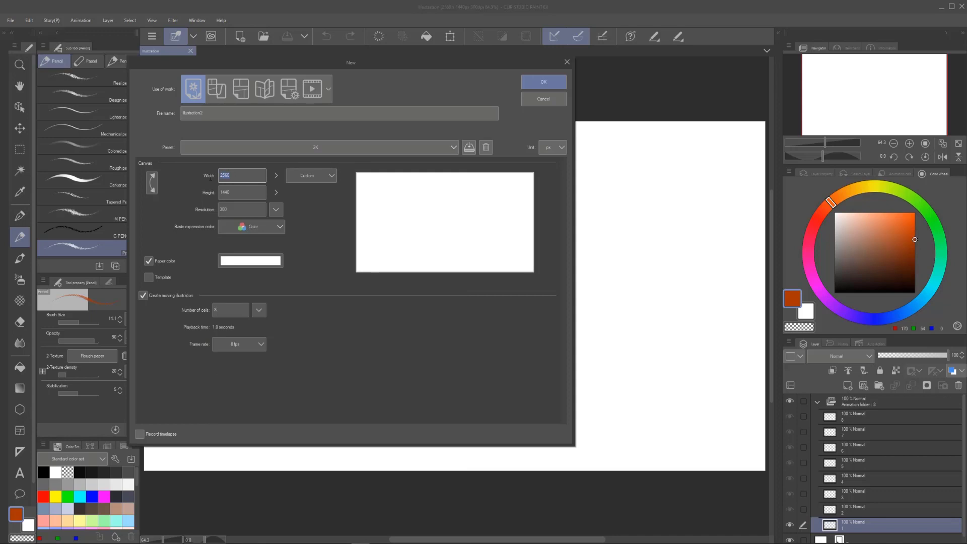
left_click(242, 192)
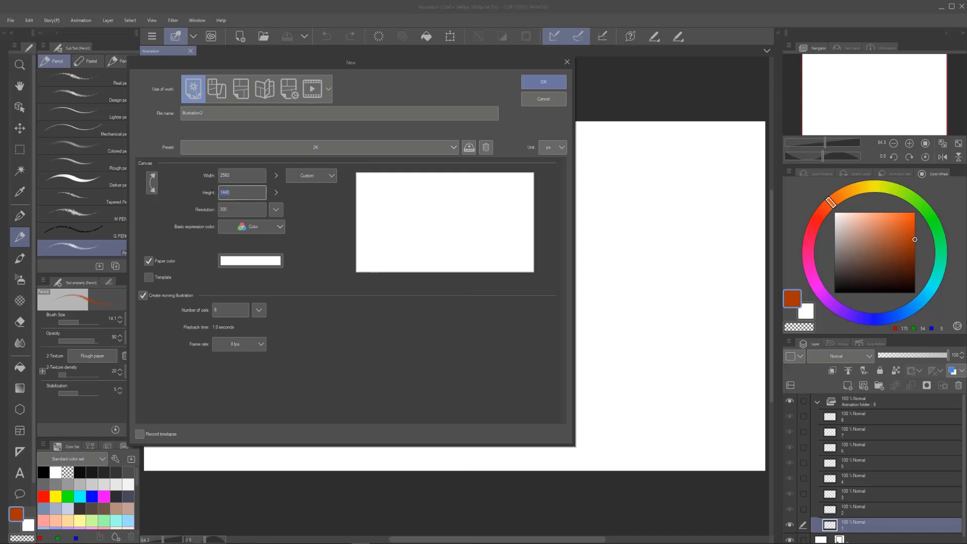
type("2")
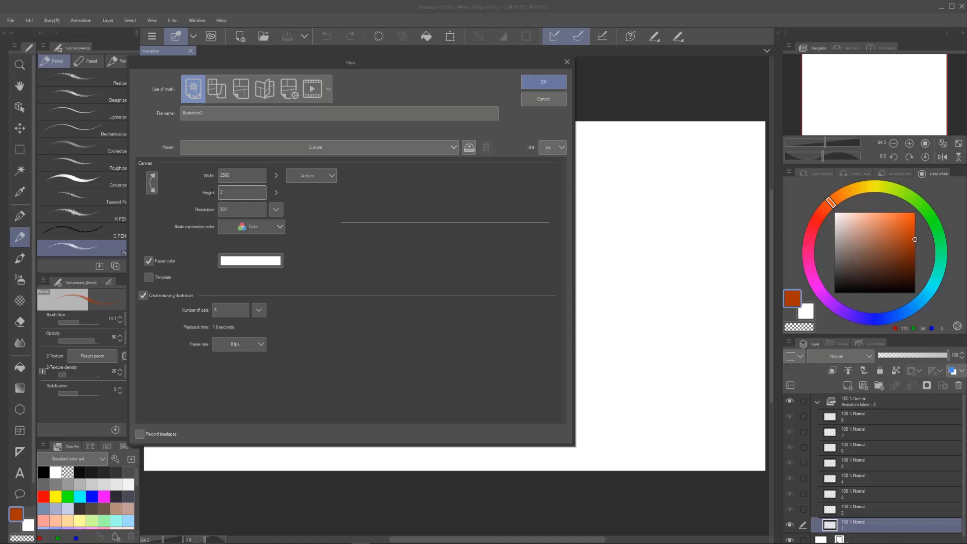
type("4")
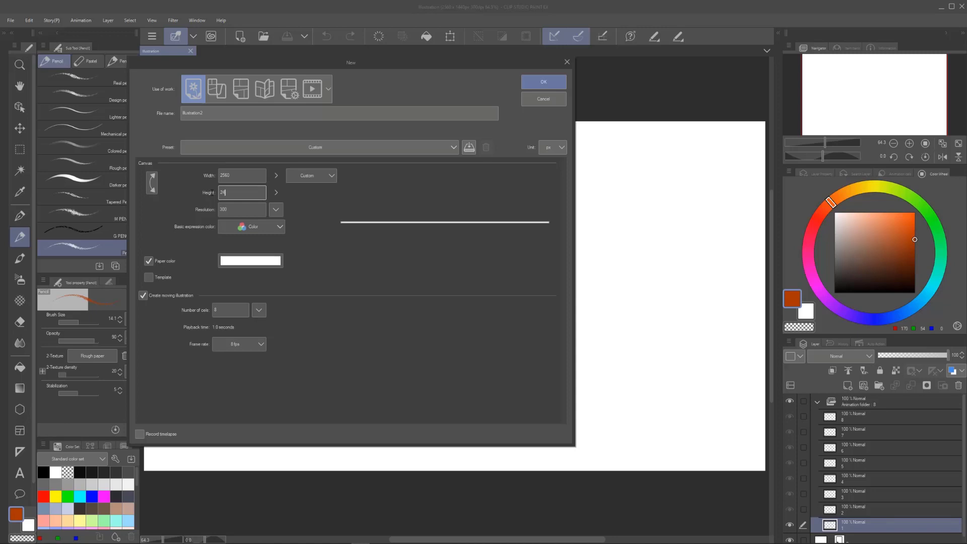
type("2880")
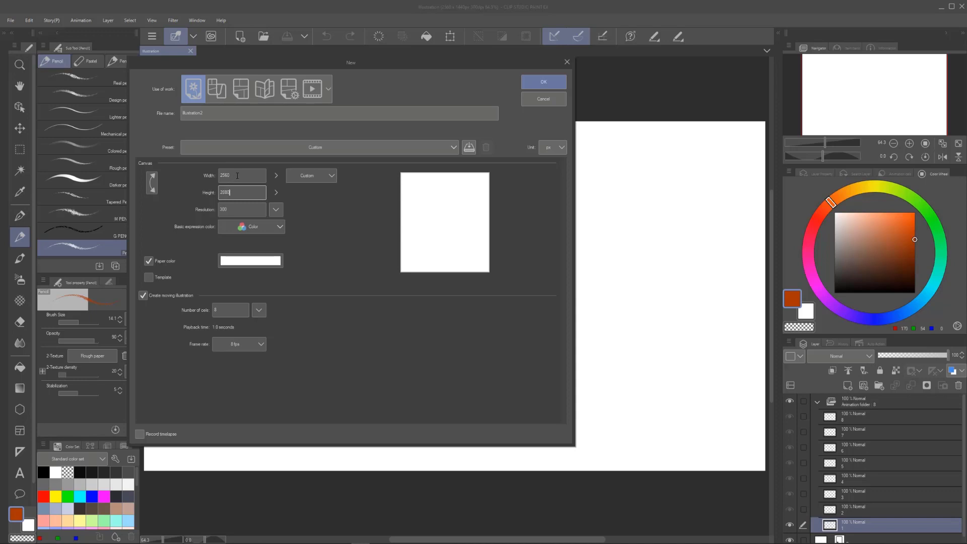
left_click(241, 175)
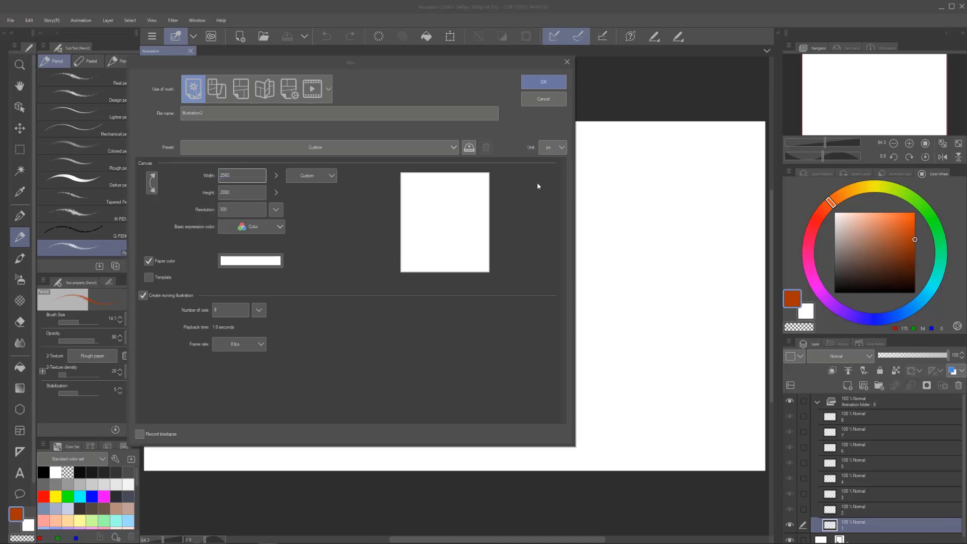
left_click(240, 175)
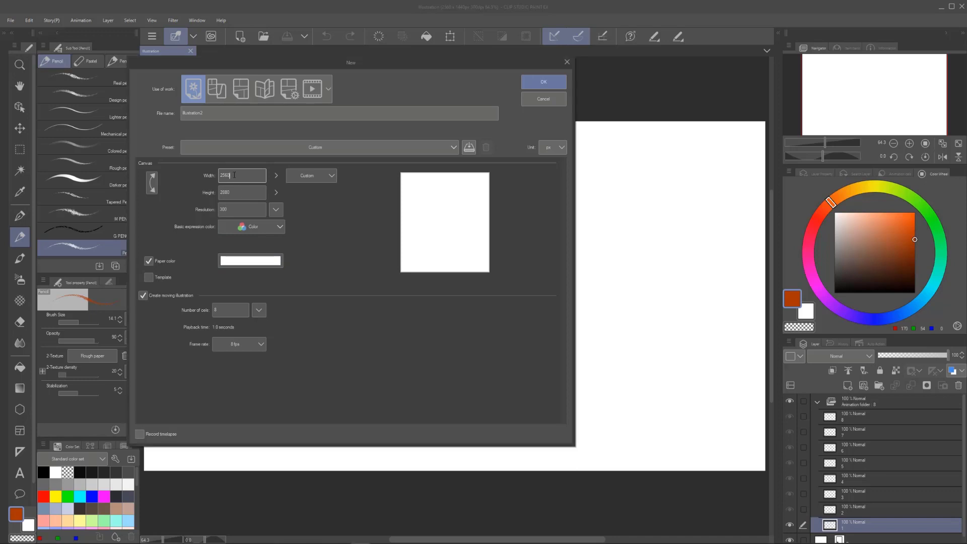
triple_click(241, 175)
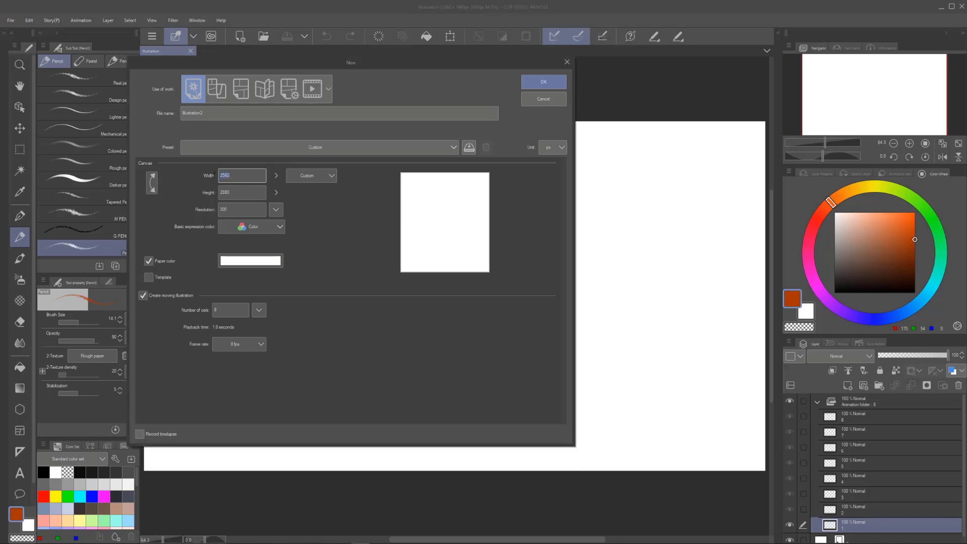
type("51")
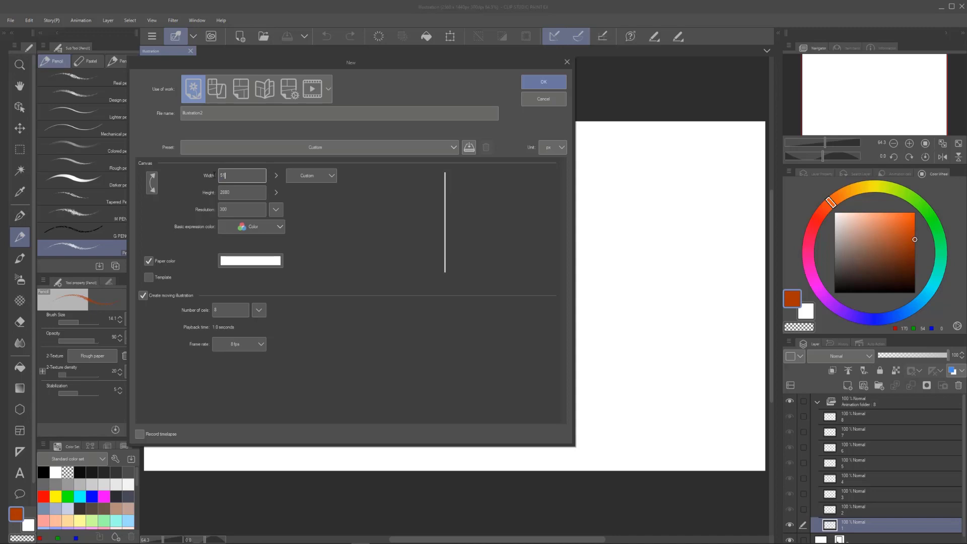
type("5120")
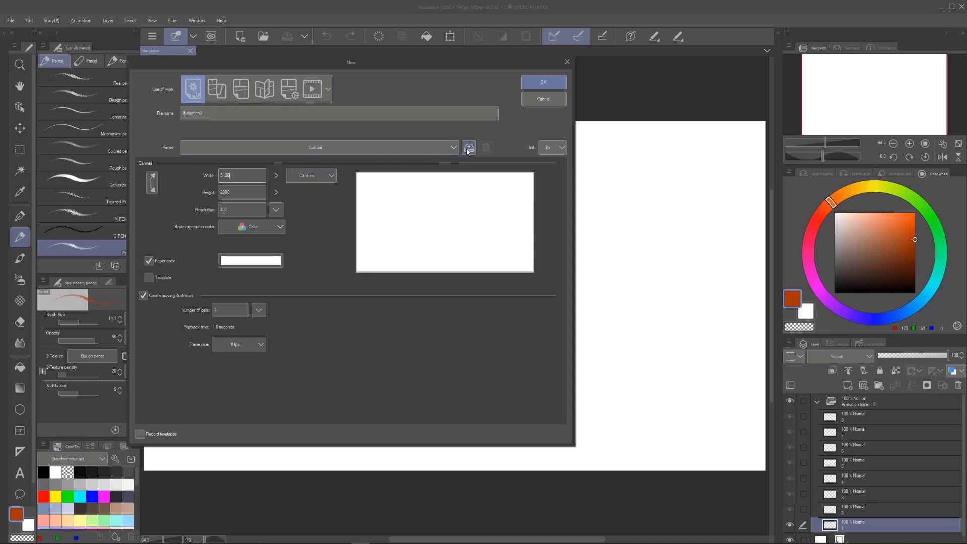
Save the 5120 × 2880 settings as a canvas preset named GIGANTIC.
left_click(468, 147)
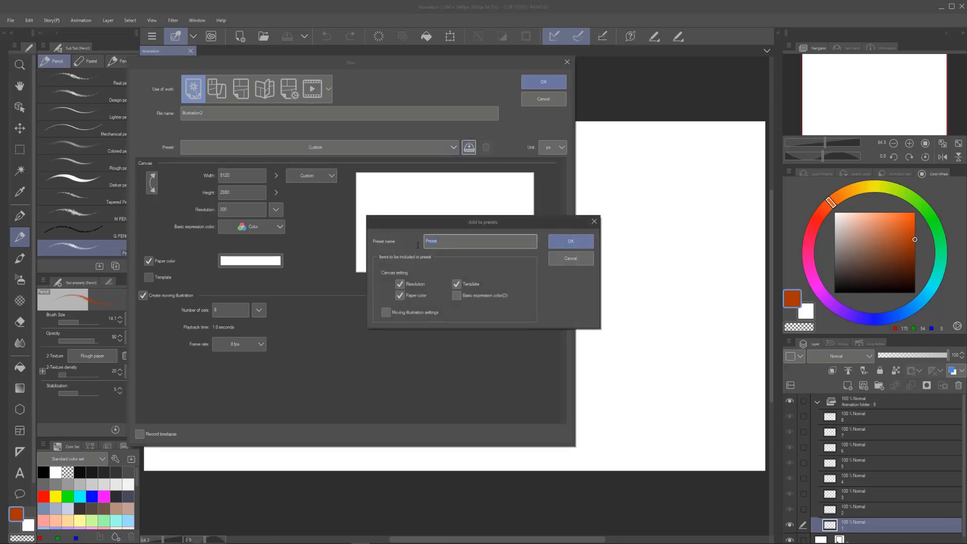
type("Gi")
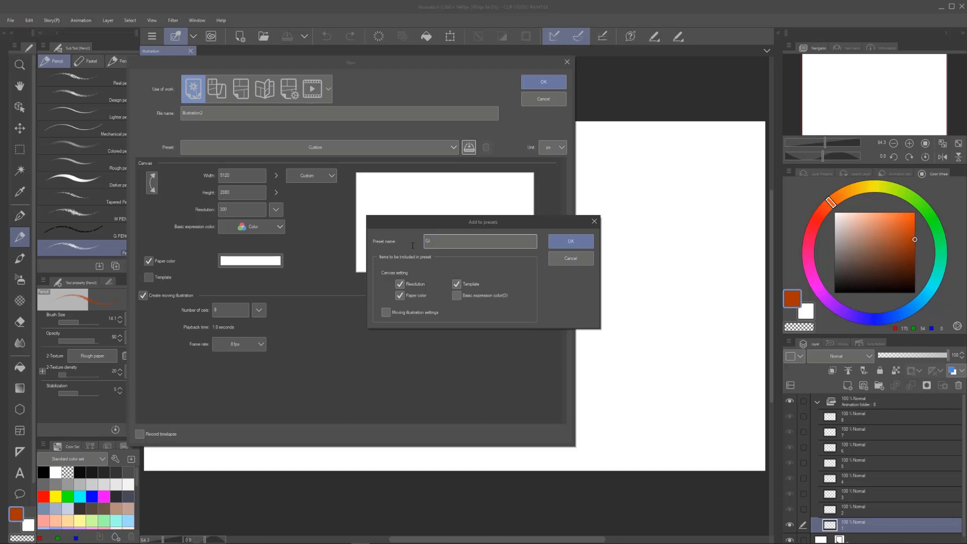
type("GIGANTIC")
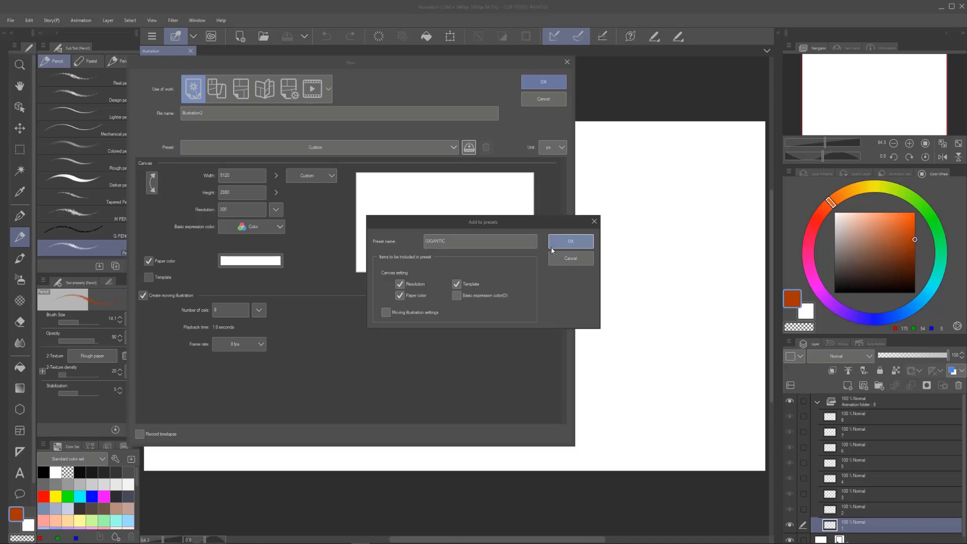
left_click(569, 241)
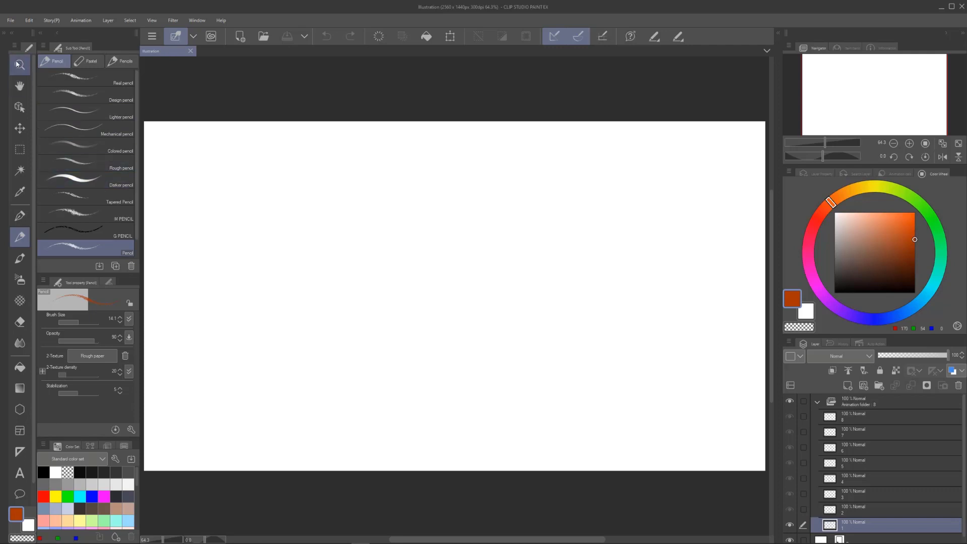
Cycle through the auto select, operation, zoom and hand tools.
left_click(19, 170)
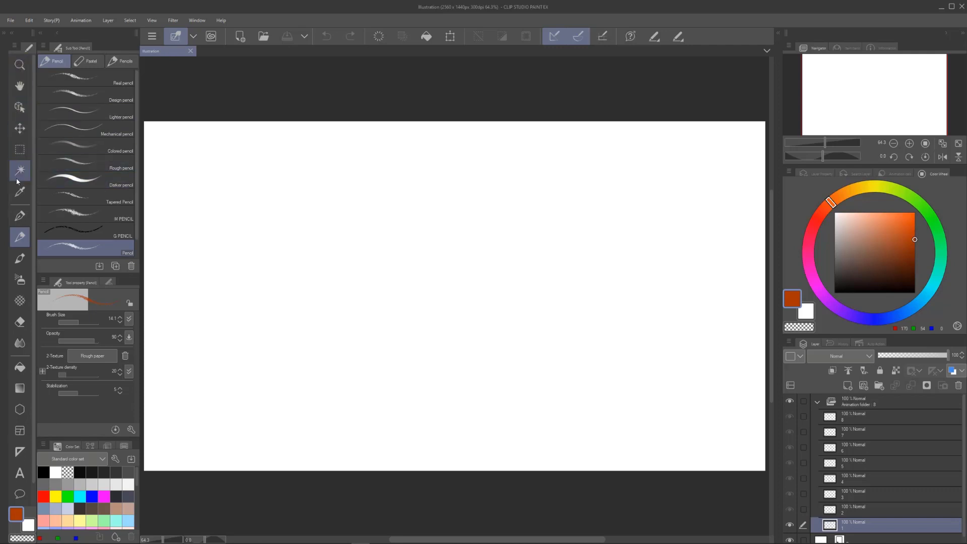
left_click(20, 106)
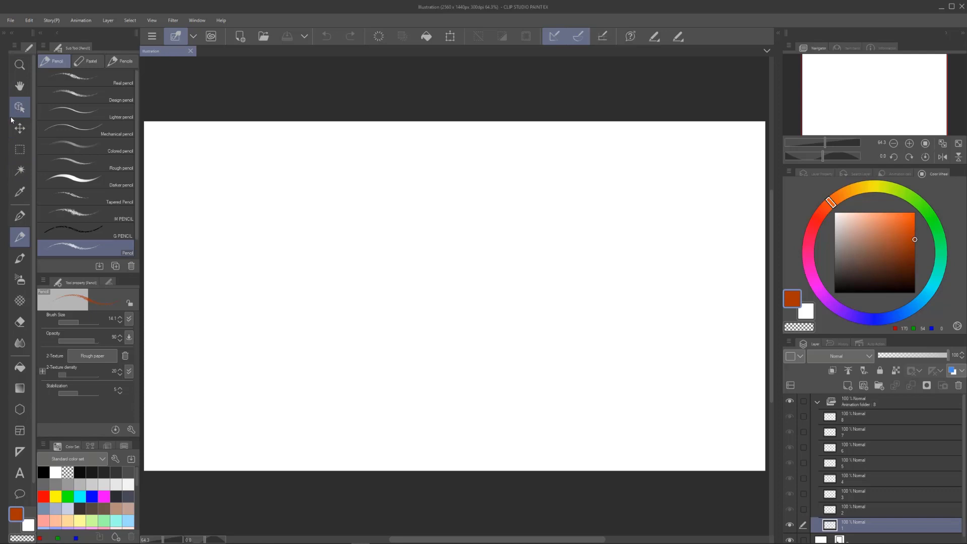
left_click(19, 64)
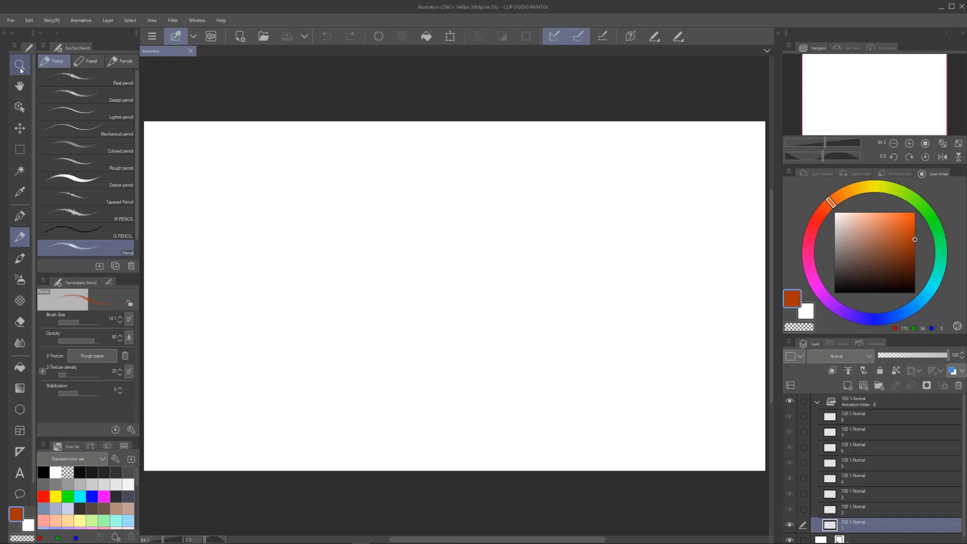
left_click(20, 86)
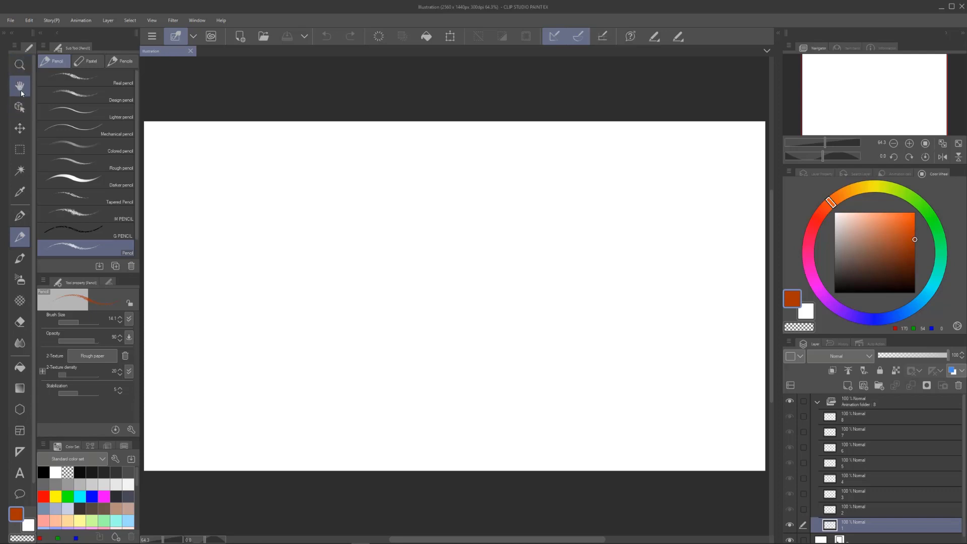
left_click(19, 129)
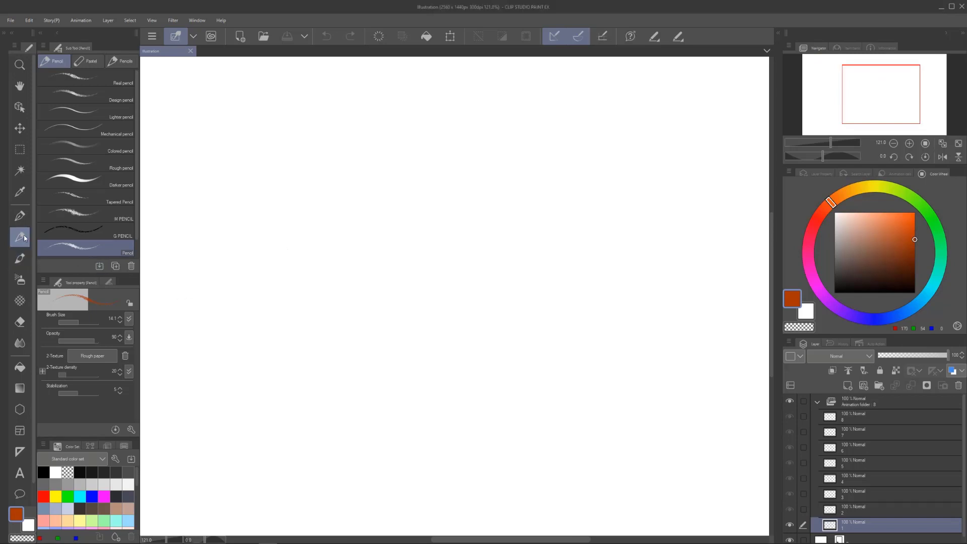
Preview the Add sub tool dialog, cancel it, and select Real pencil.
left_click(86, 115)
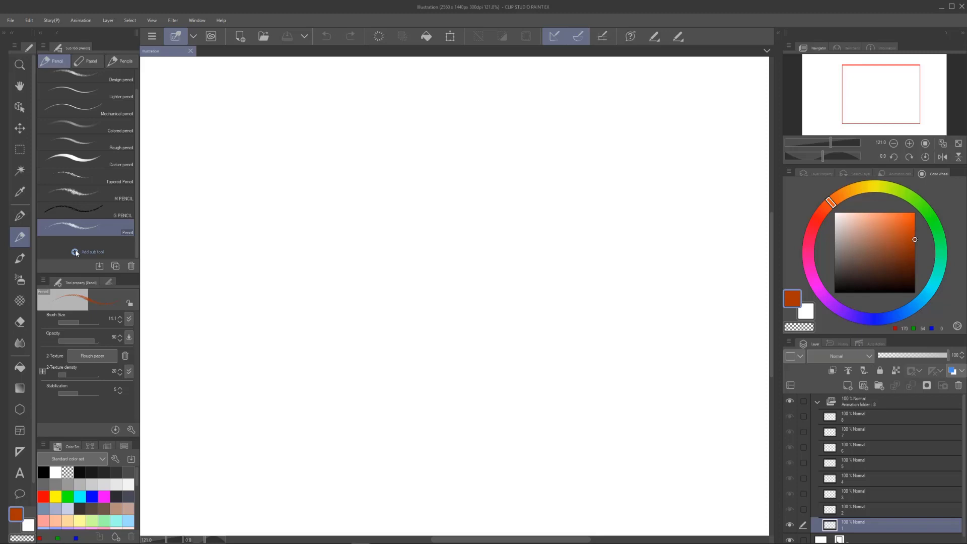
left_click(93, 252)
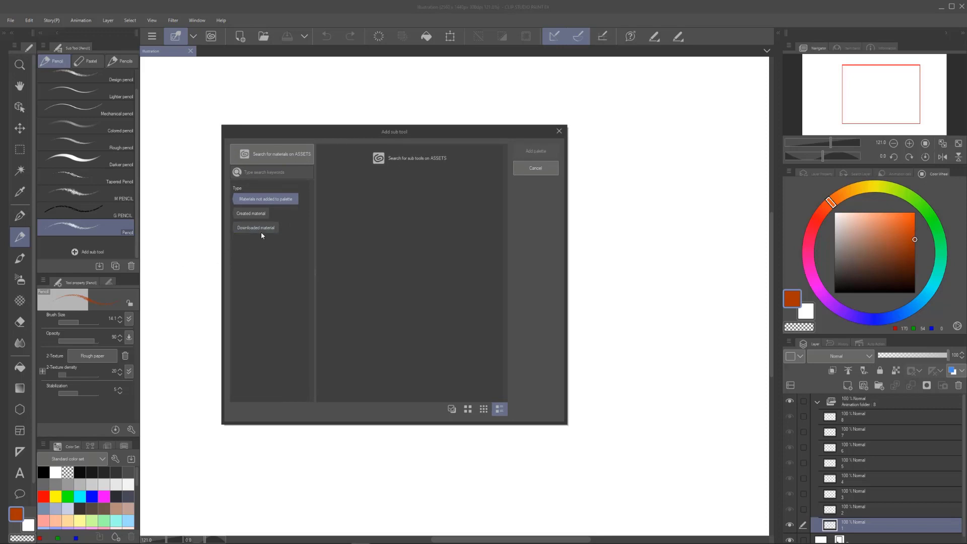
mouse_move(396, 173)
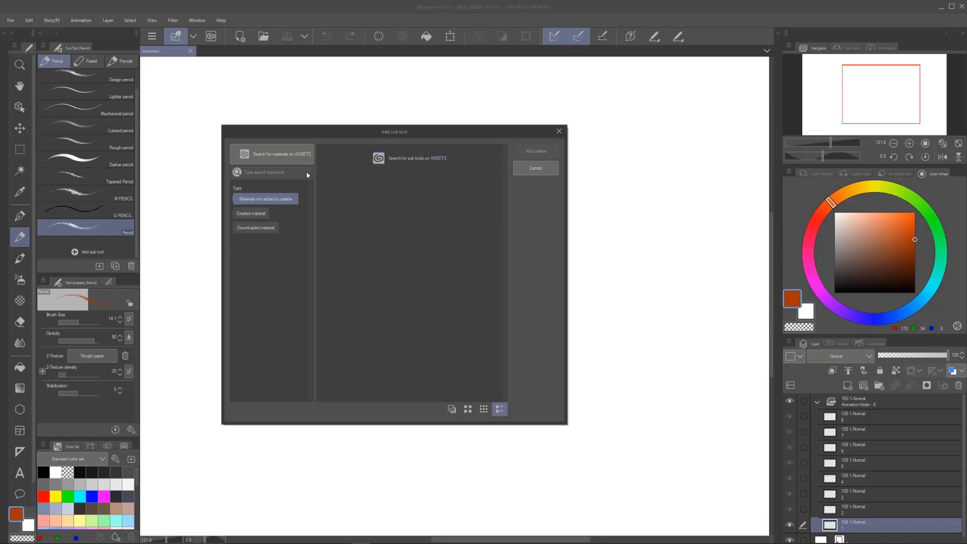
left_click(558, 131)
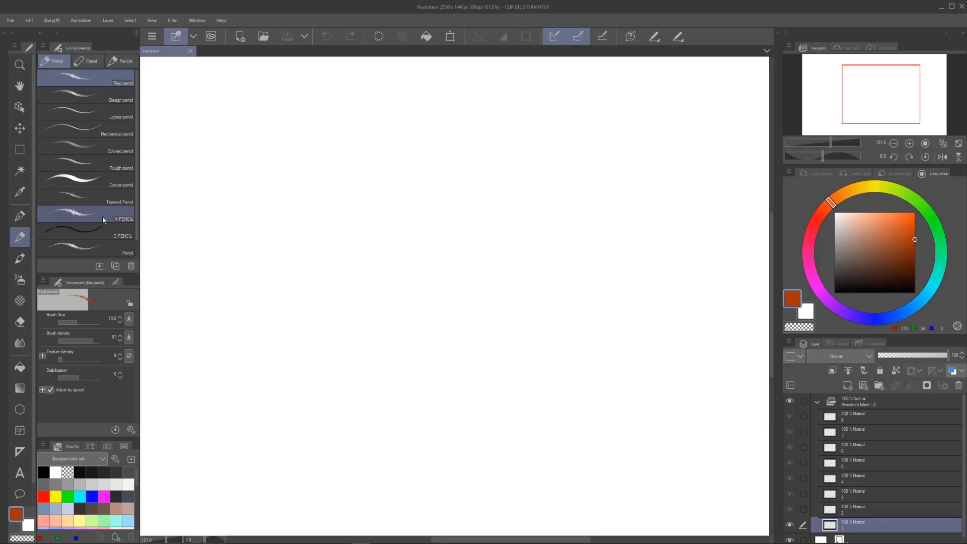
left_click(86, 236)
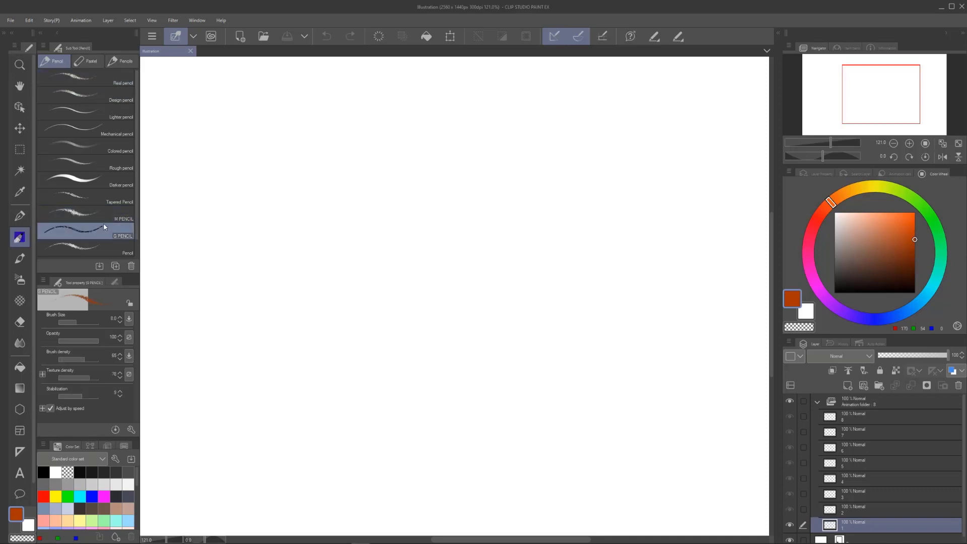
left_click(87, 218)
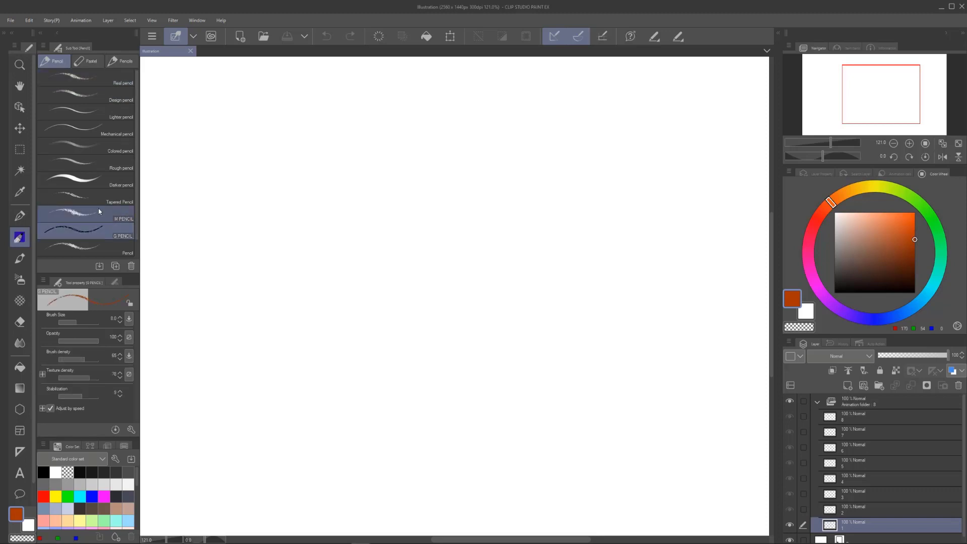
left_click(86, 234)
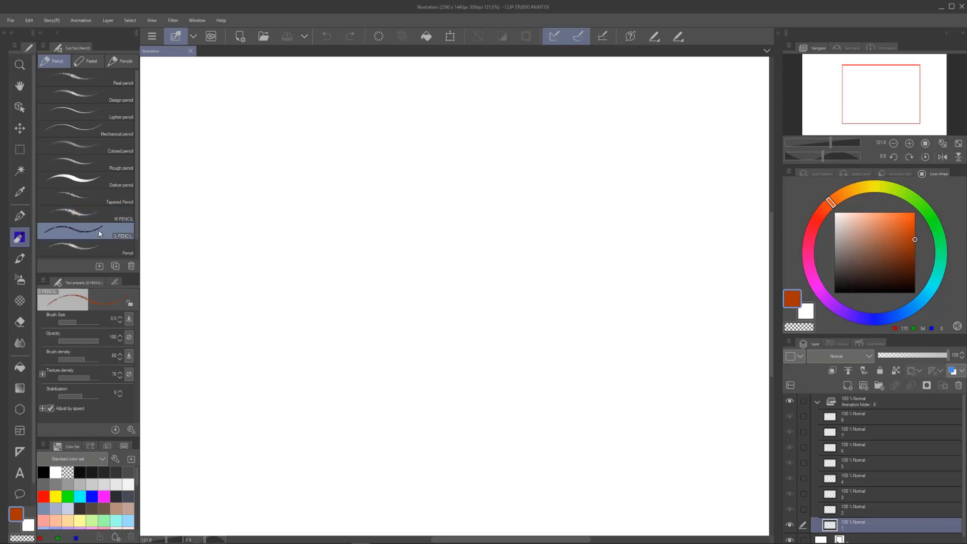
left_click(99, 215)
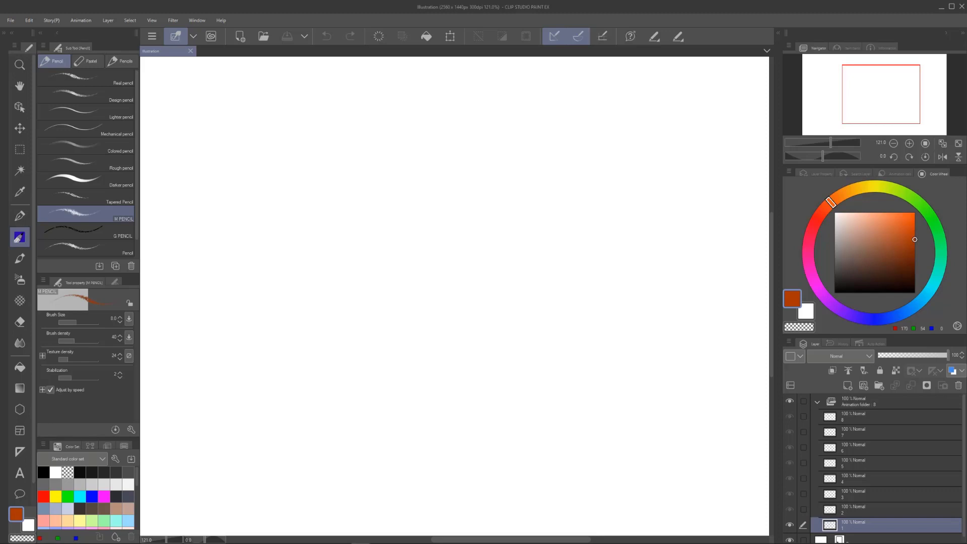
left_click(87, 83)
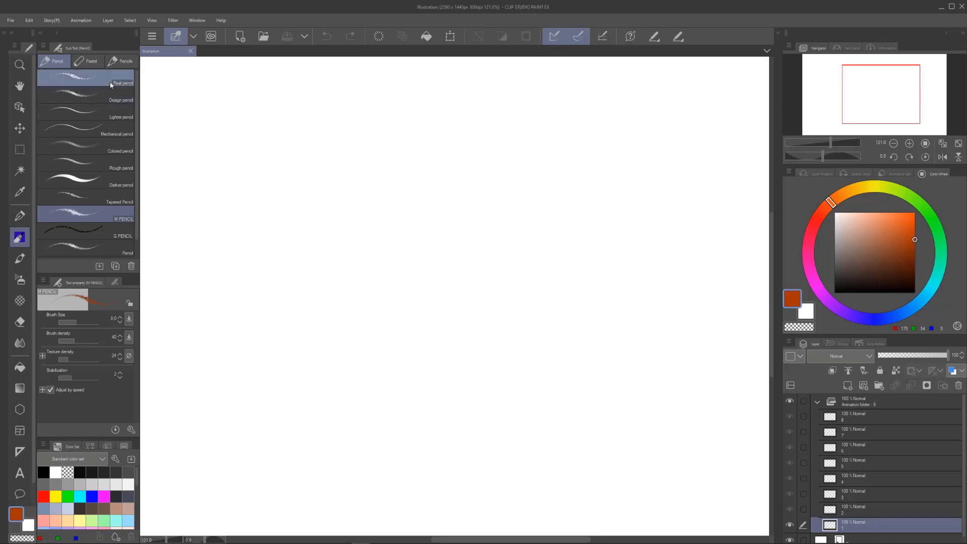
left_click(86, 77)
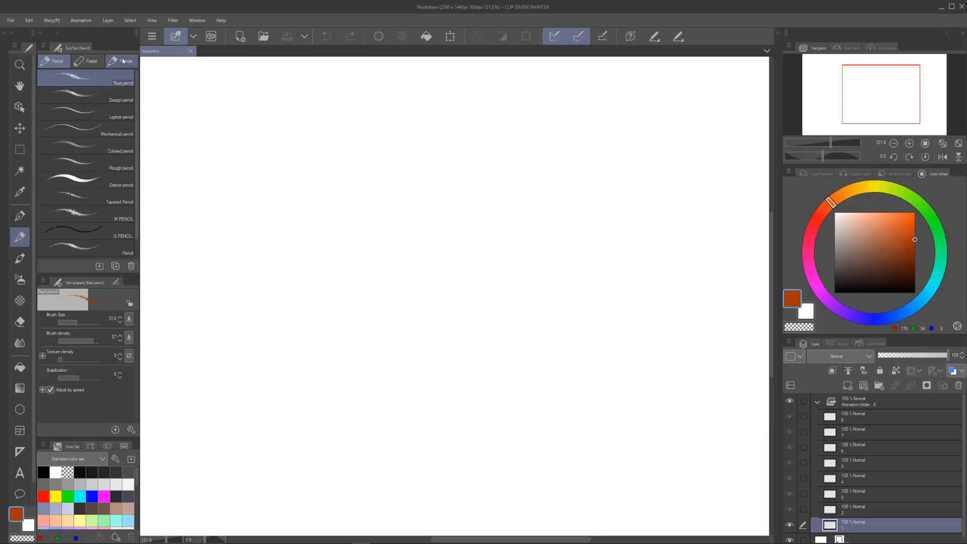
left_click(126, 61)
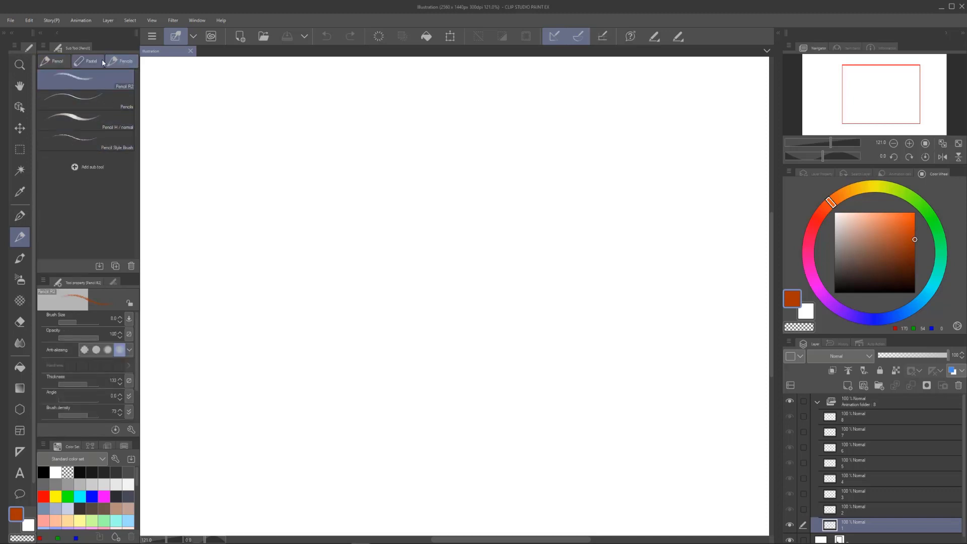
left_click(91, 60)
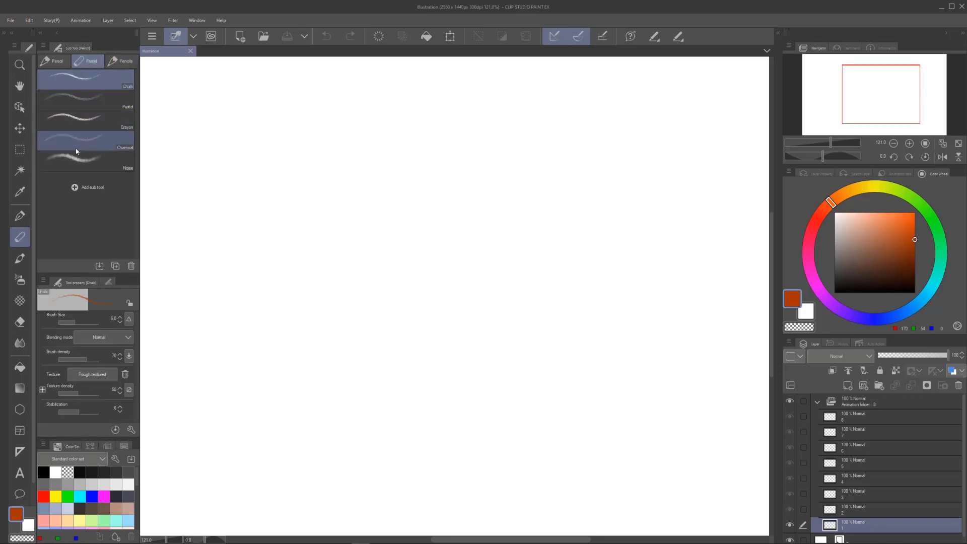
left_click(54, 60)
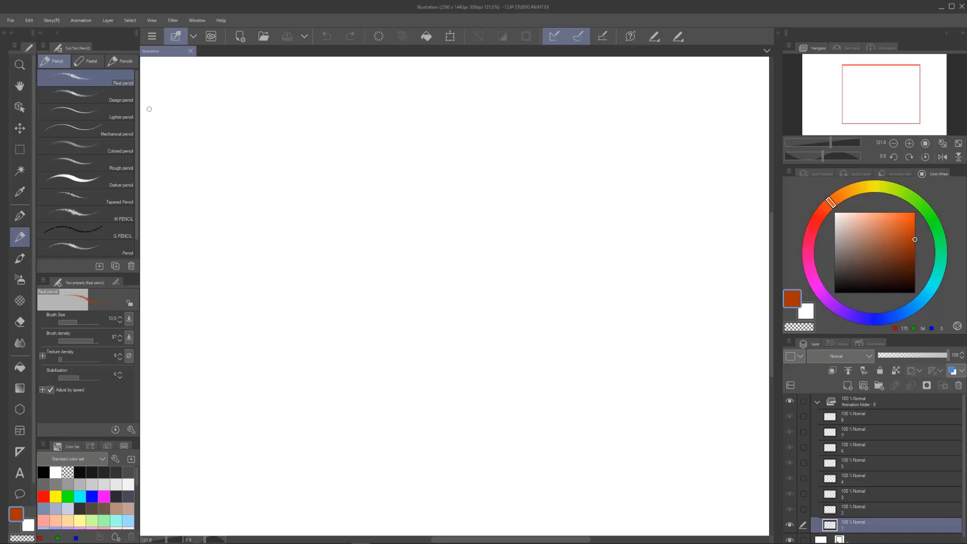
mouse_move(260, 251)
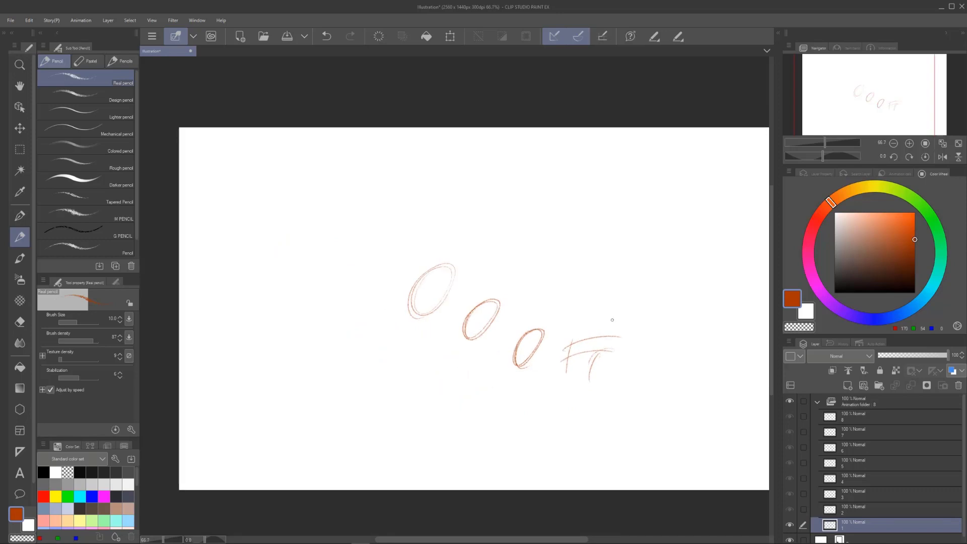
Sketch a test name and marks beside the ovals with the Real pencil.
left_click_drag(258, 271, 253, 321)
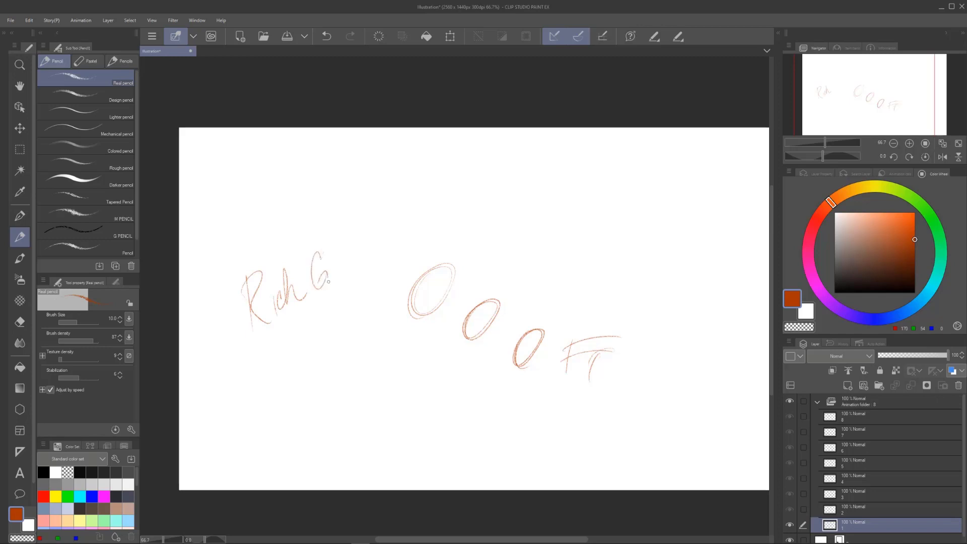
left_click_drag(330, 281, 377, 262)
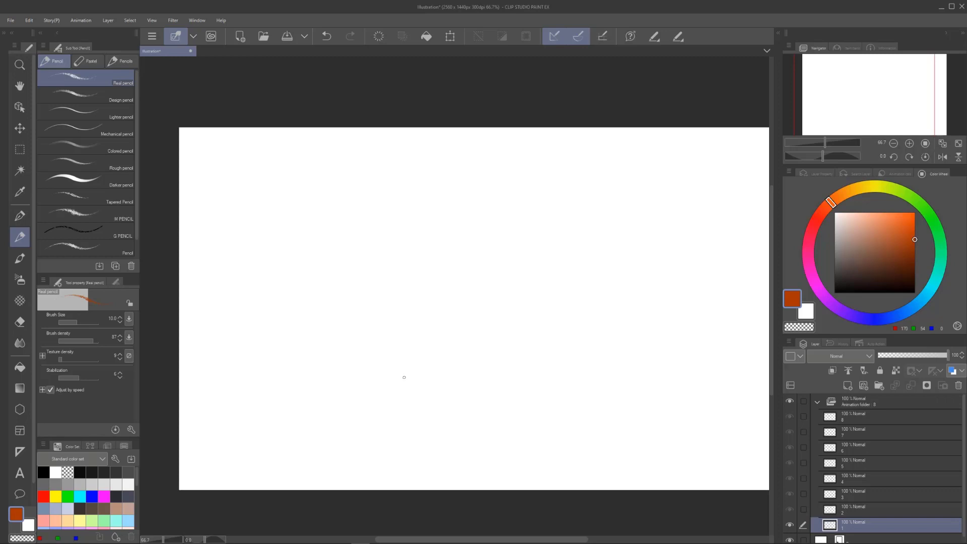
Select Design pencil and write a three-stroke test name across the canvas.
left_click(86, 99)
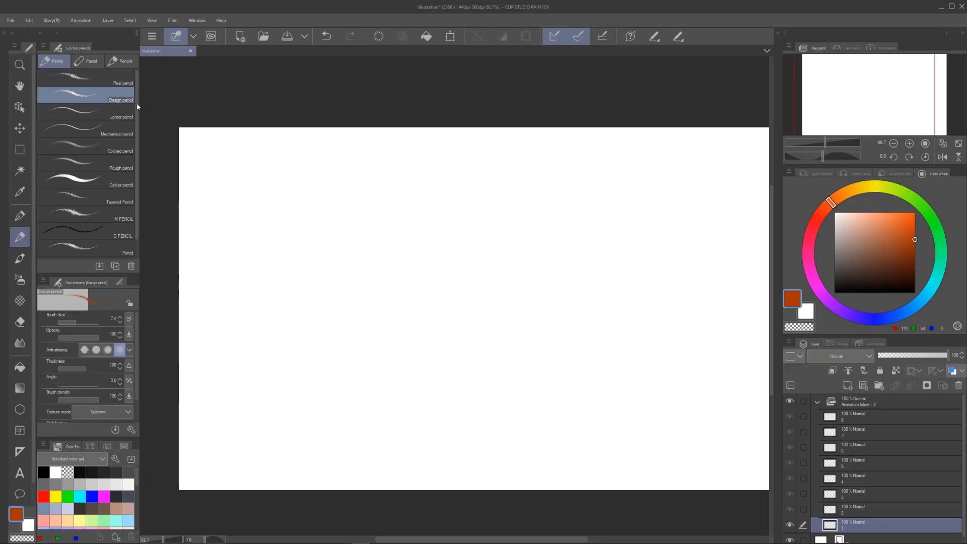
left_click_drag(337, 222, 339, 274)
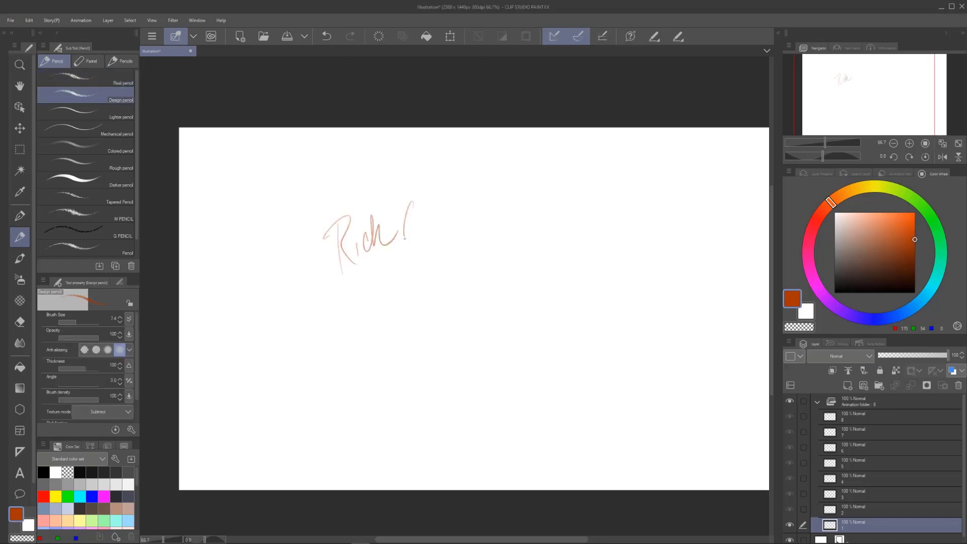
left_click_drag(400, 229, 453, 222)
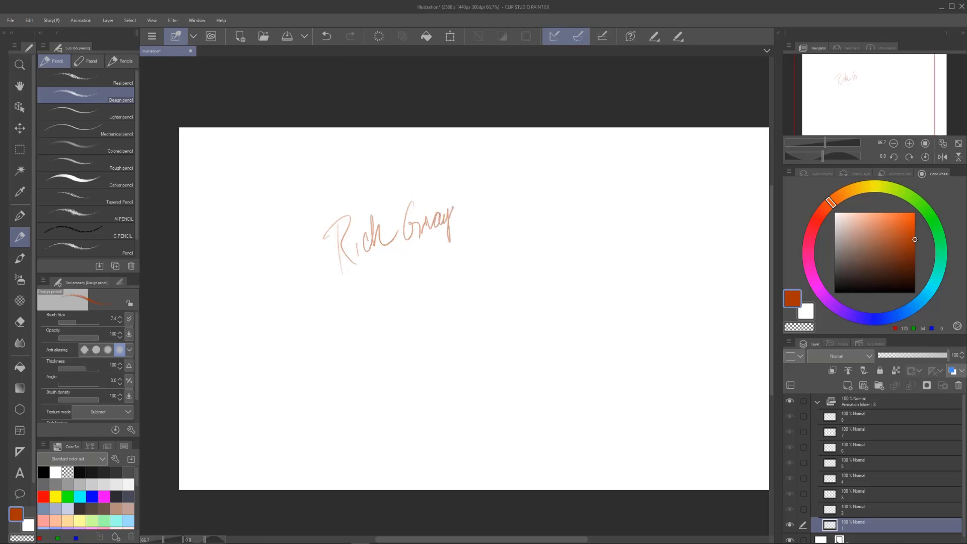
left_click_drag(451, 222, 487, 217)
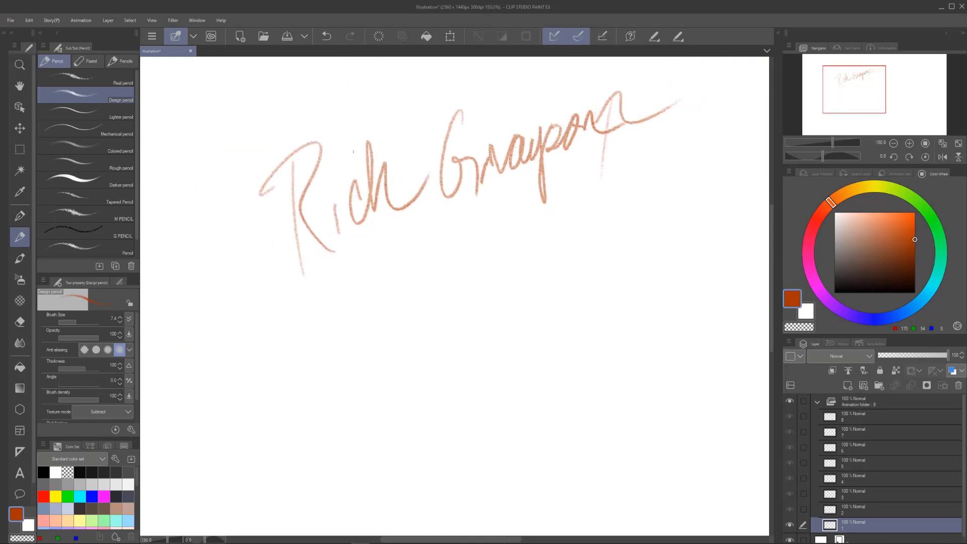
Select Lighter pencil and write a second test name below the first.
left_click(117, 118)
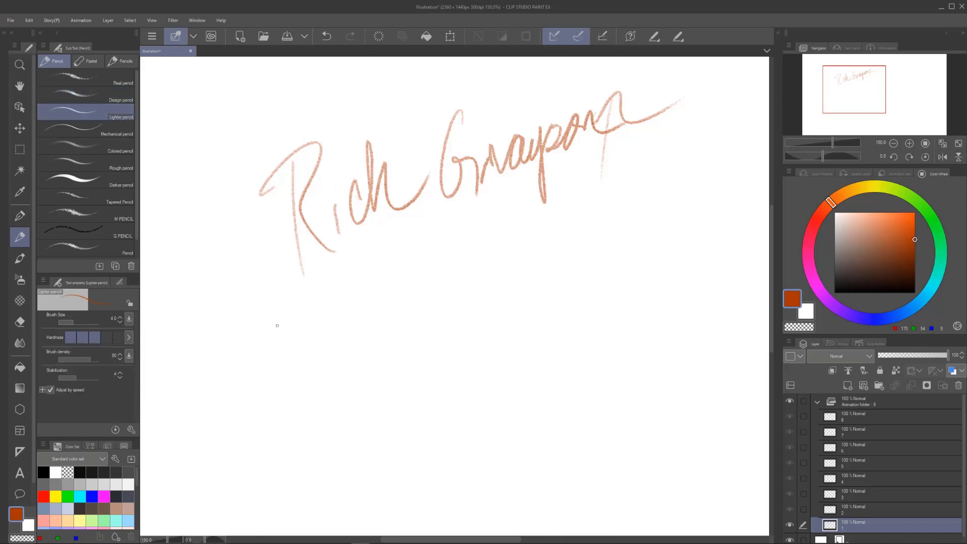
left_click_drag(280, 291, 348, 348)
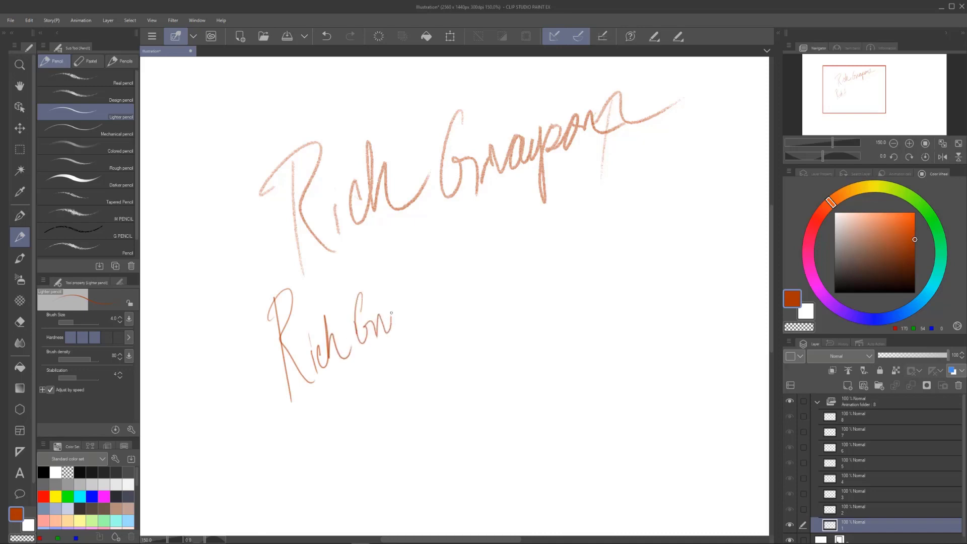
left_click_drag(392, 314, 422, 346)
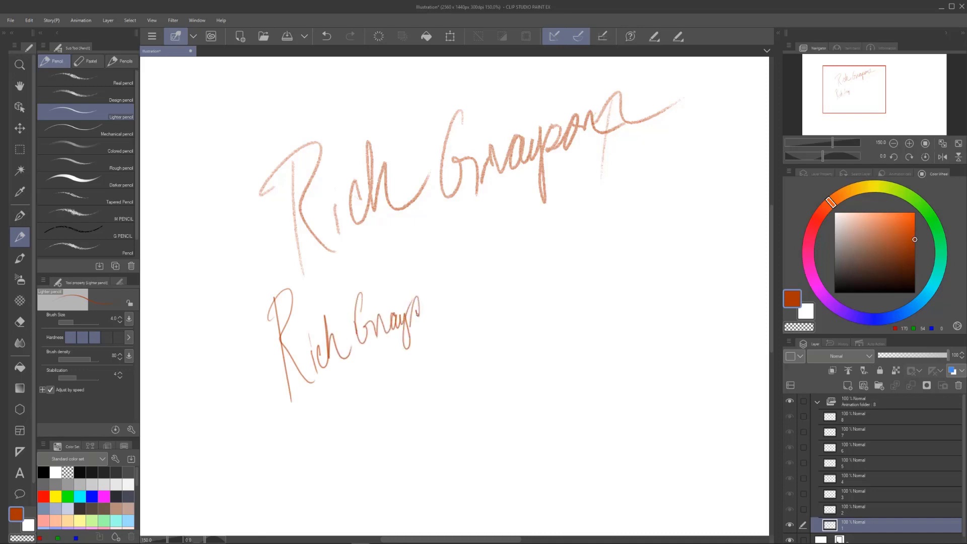
left_click_drag(419, 321, 457, 302)
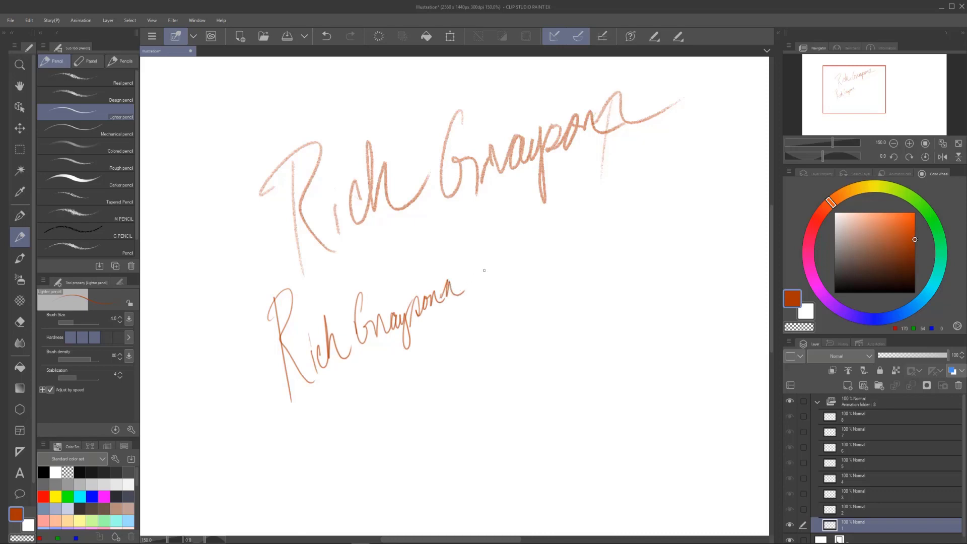
mouse_move(416, 361)
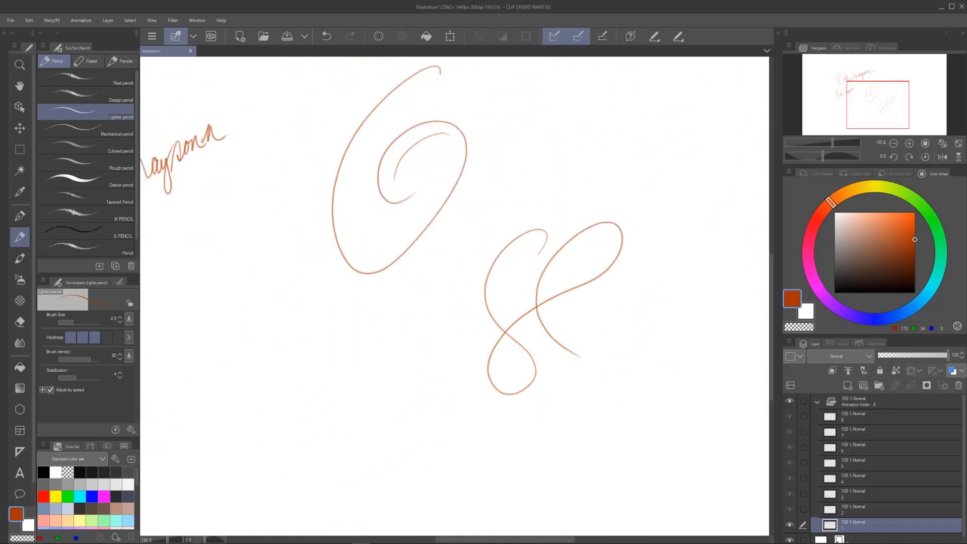
scroll("down", 3)
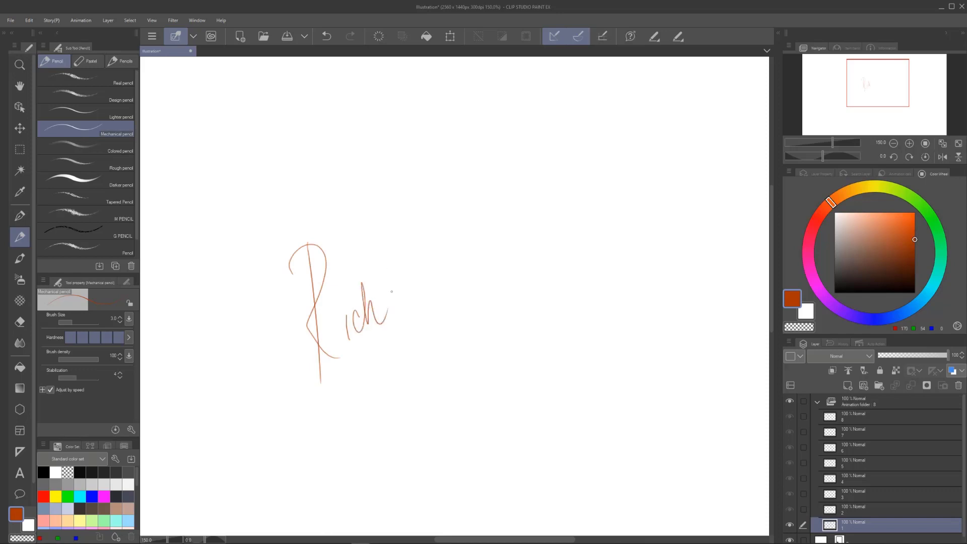
Write a two-stroke test name at the canvas centre with the Mechanical pencil.
left_click_drag(386, 290, 395, 358)
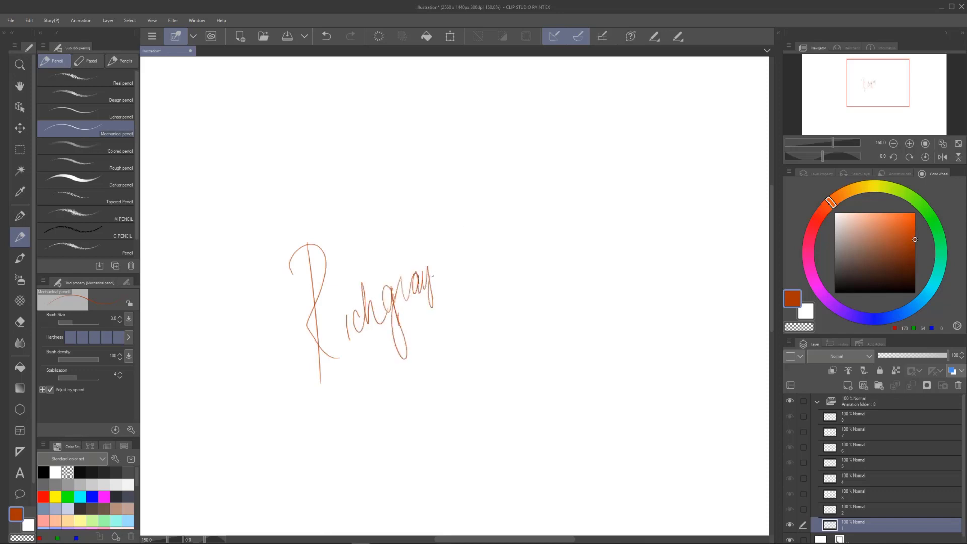
left_click_drag(432, 275, 484, 253)
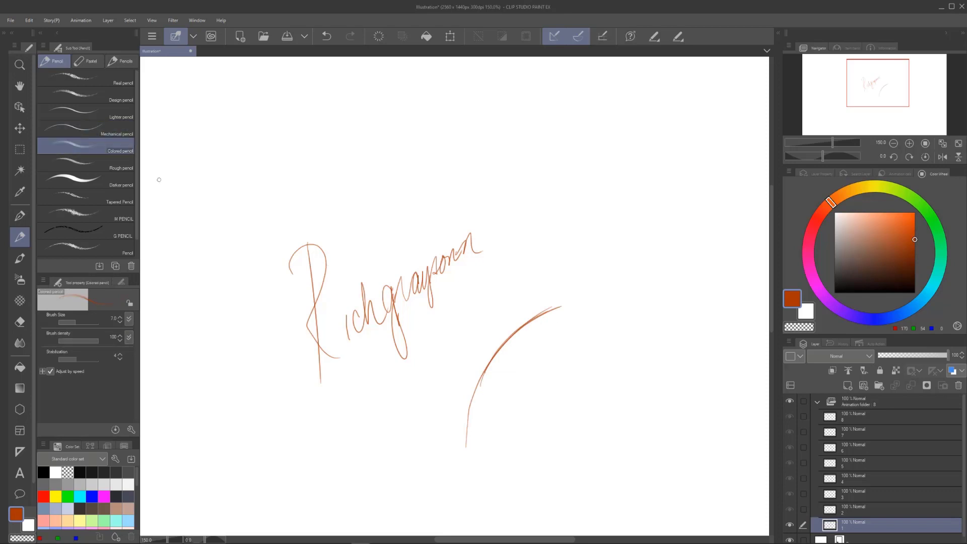
Draw a curved Colored pencil stroke and handwrite a soft test name beneath it.
left_click_drag(524, 379, 540, 432)
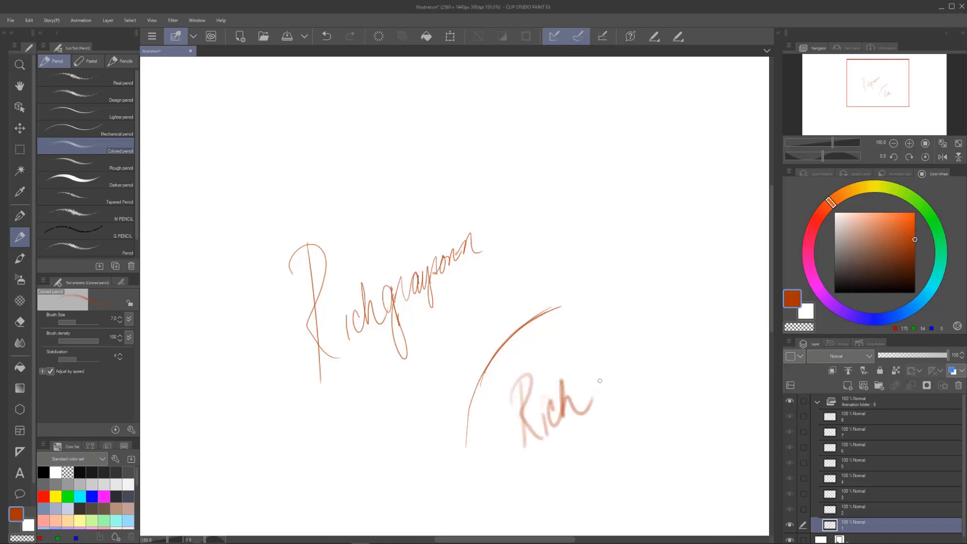
left_click_drag(592, 395, 638, 407)
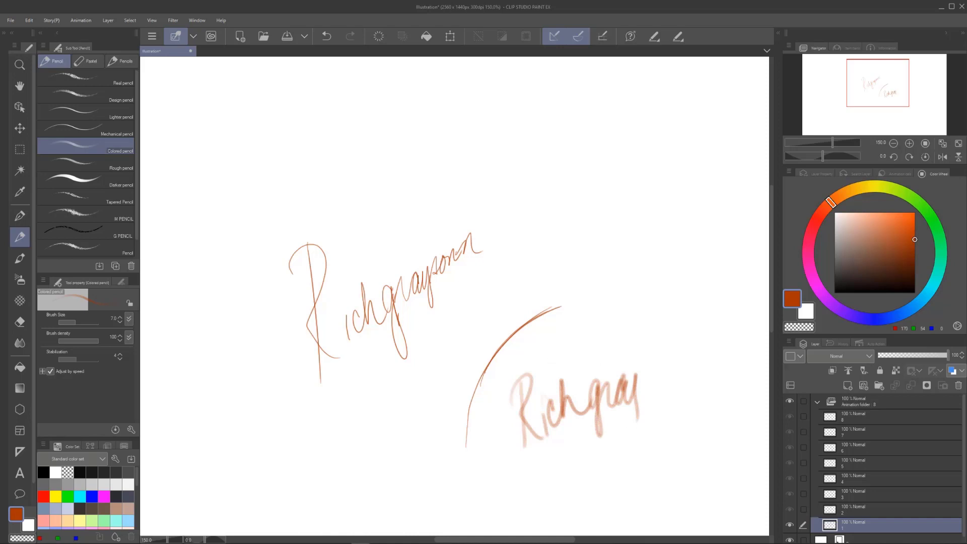
mouse_move(119, 165)
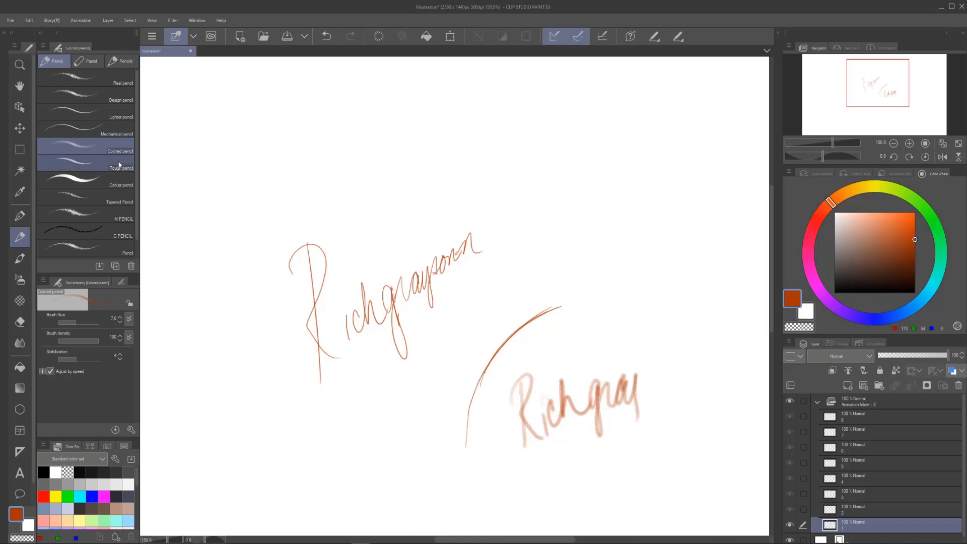
With the Rough pencil, handwrite 'Rough Pencil' above the earlier names.
left_click(121, 166)
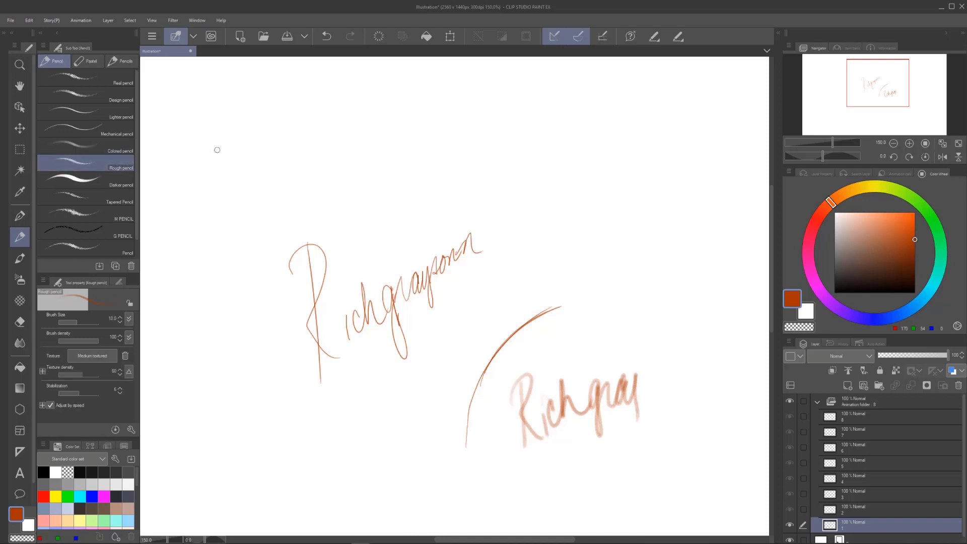
left_click_drag(345, 154, 370, 231)
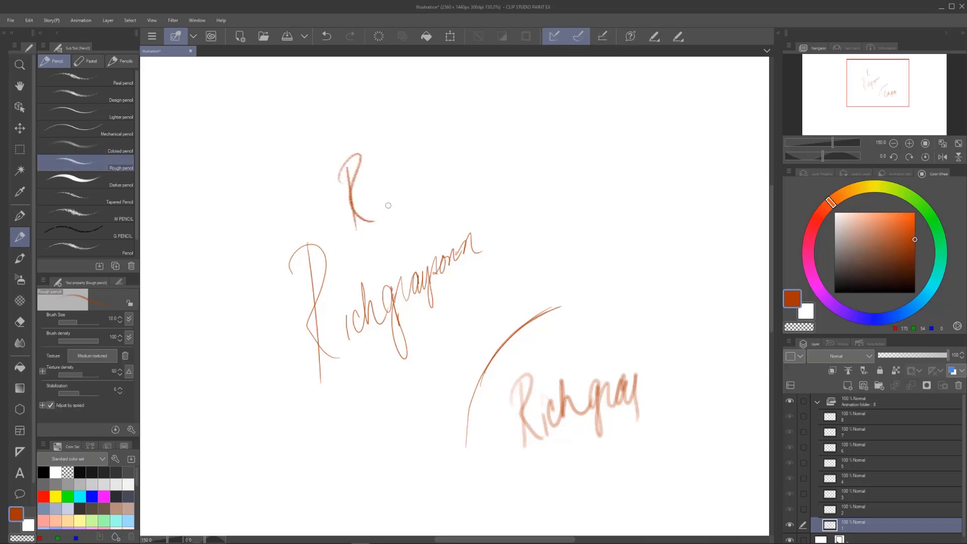
mouse_move(387, 211)
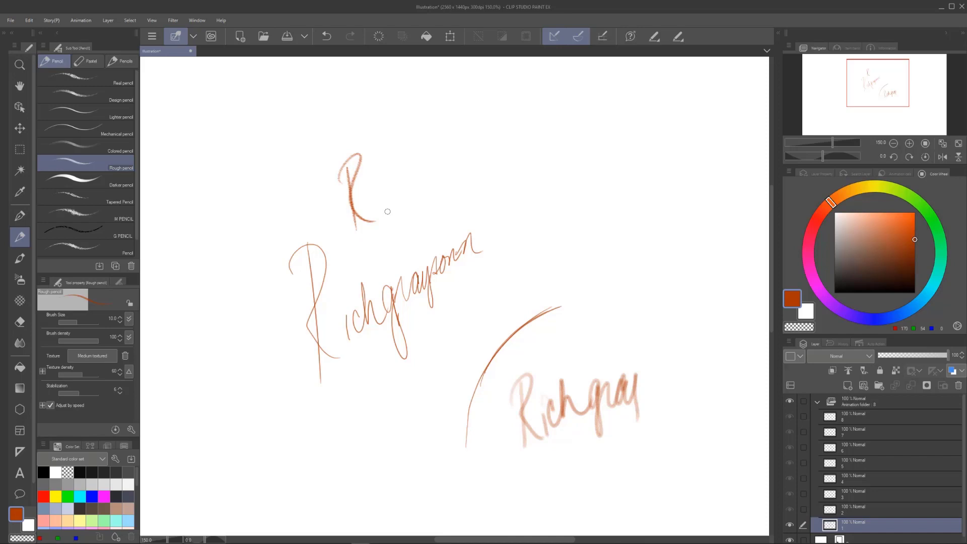
left_click_drag(377, 185, 382, 206)
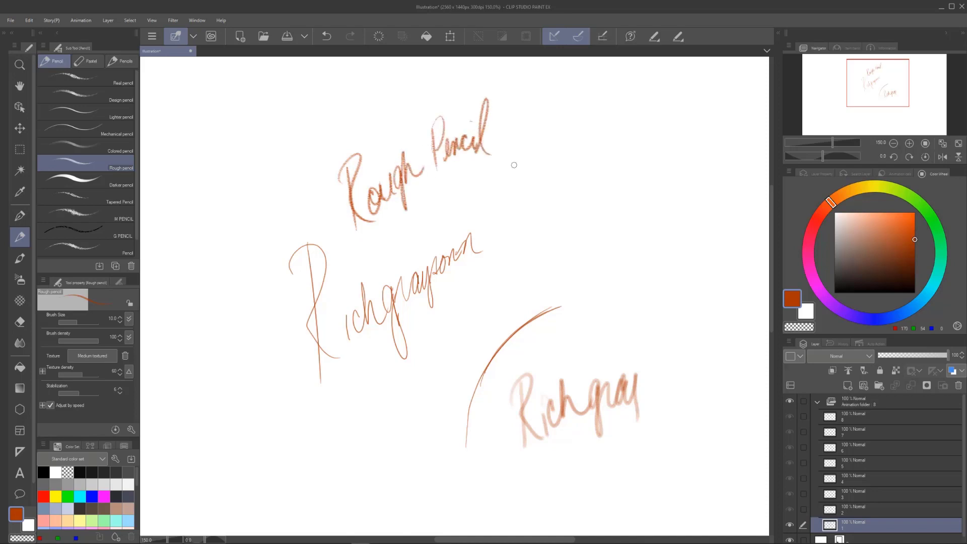
mouse_move(508, 163)
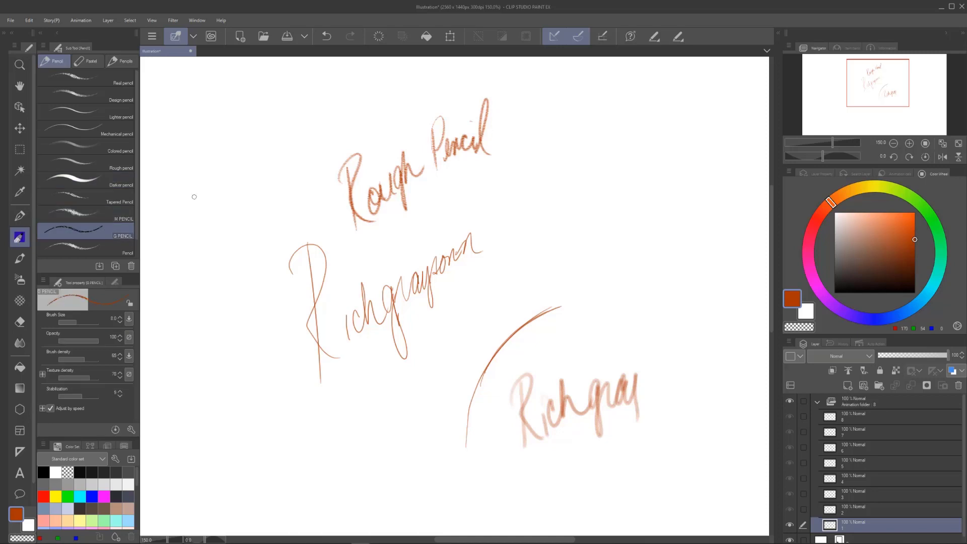
Write textured test marks with G PENCIL, then with the Pencil sub-tool.
left_click_drag(213, 352, 259, 410)
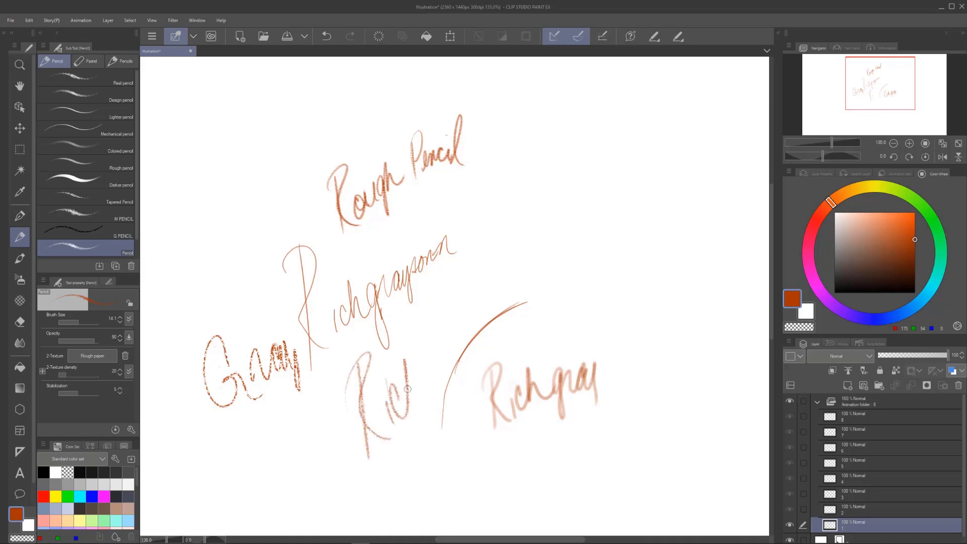
left_click_drag(407, 388, 457, 345)
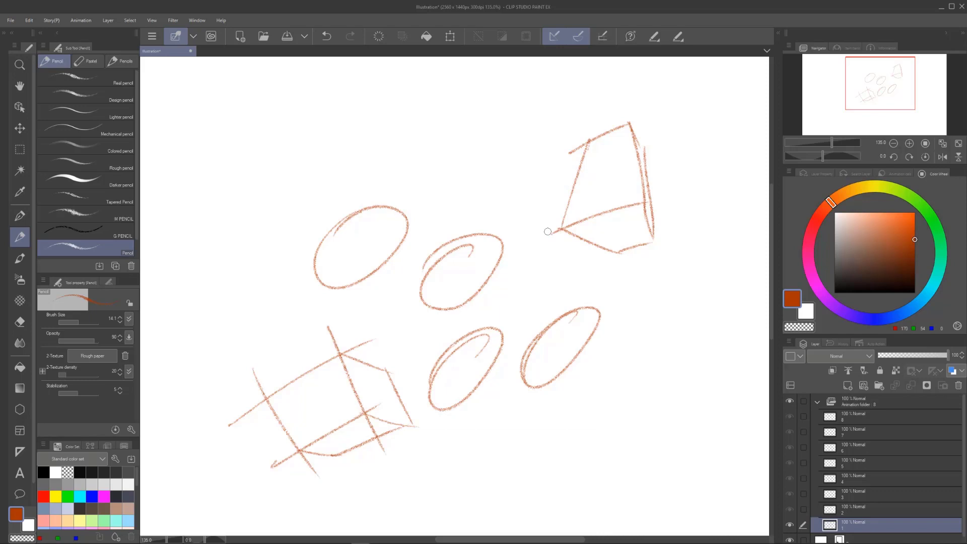
mouse_move(606, 253)
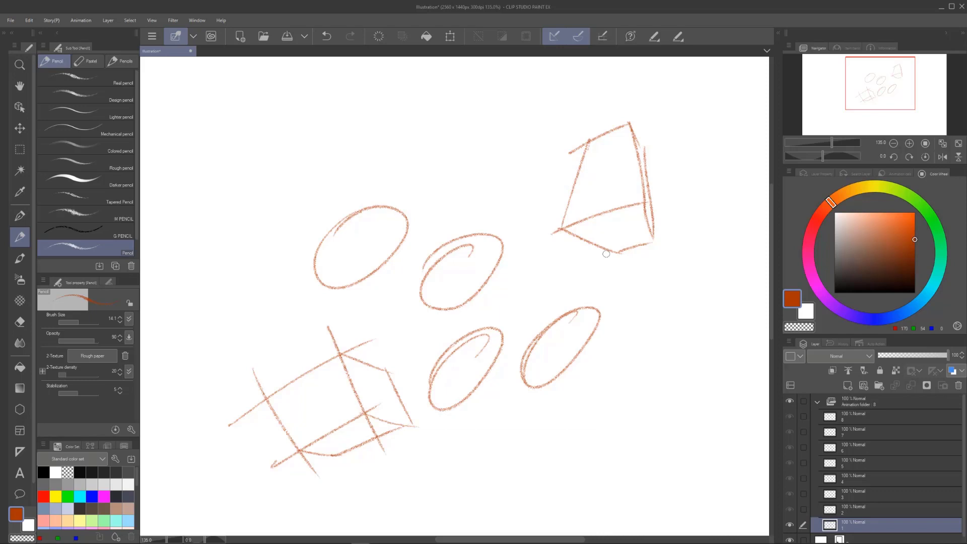